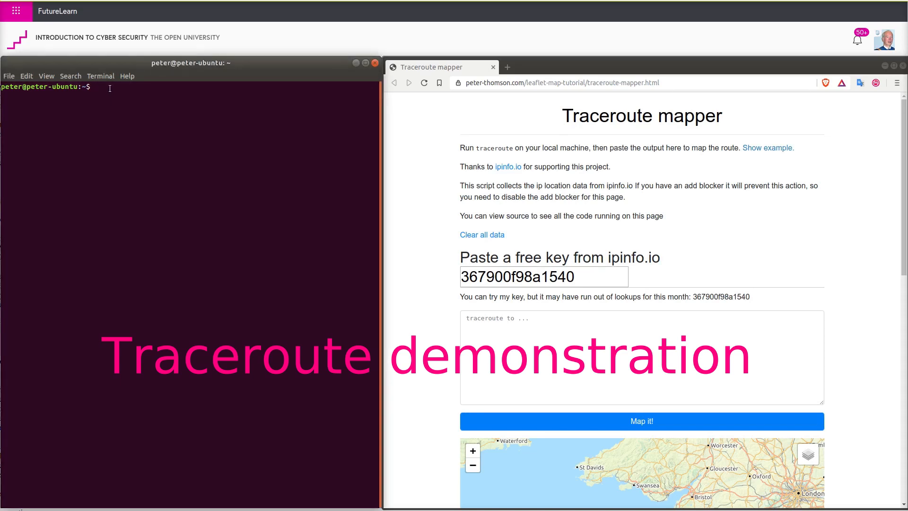
Run 'traceroute open.ac.uk' in Terminal to list its twelve hops
{"action": "type", "text": "trace"}
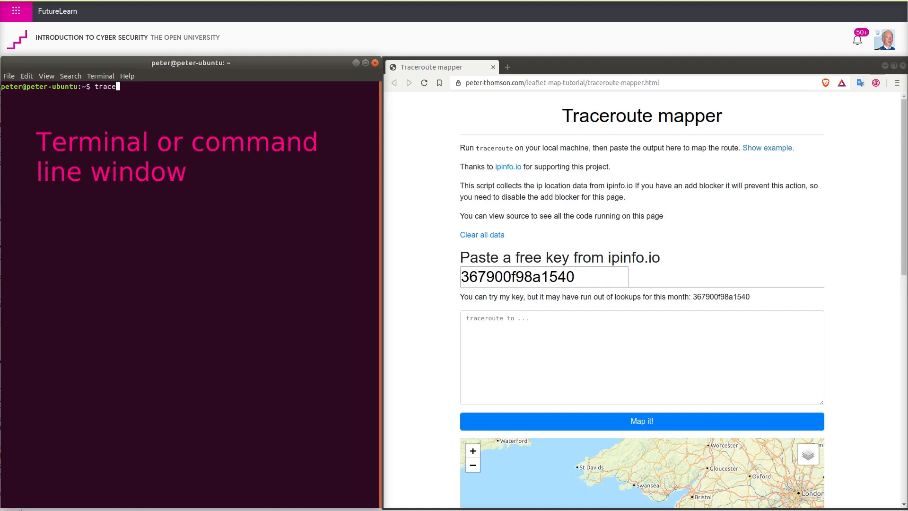
{"action": "type", "text": "route"}
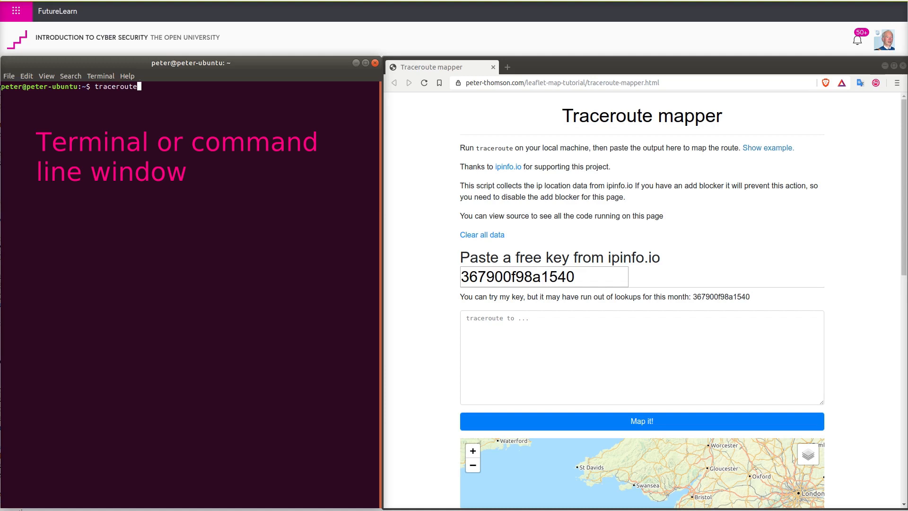
{"action": "type", "text": "ope"}
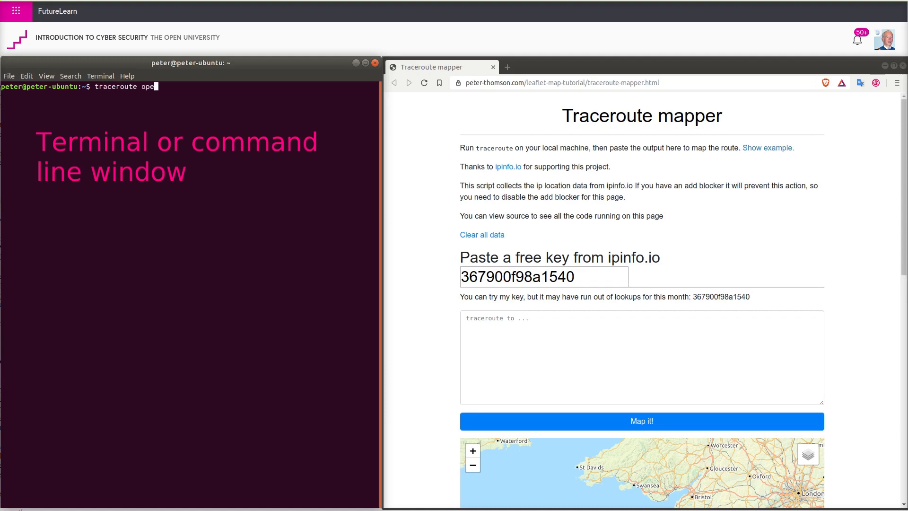
{"action": "type", "text": "n.c"}
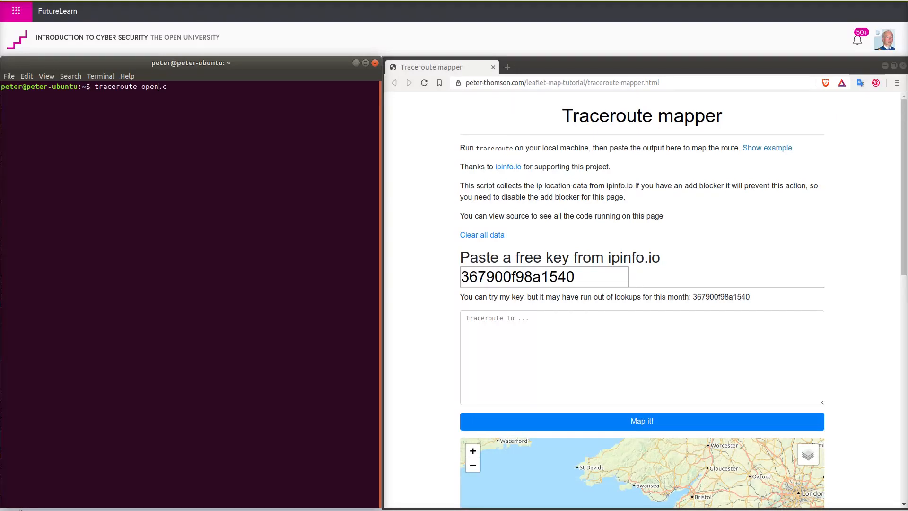
{"action": "type", "text": "a"}
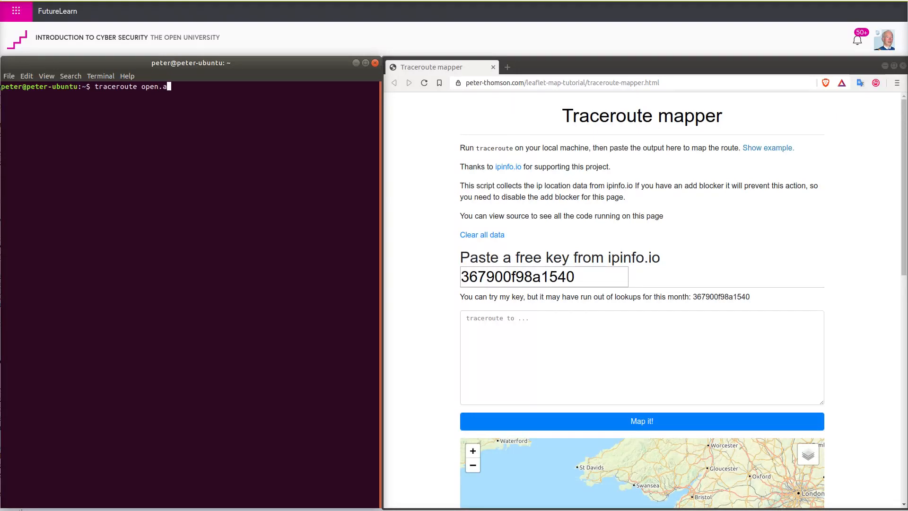
{"action": "type", "text": "c.uk"}
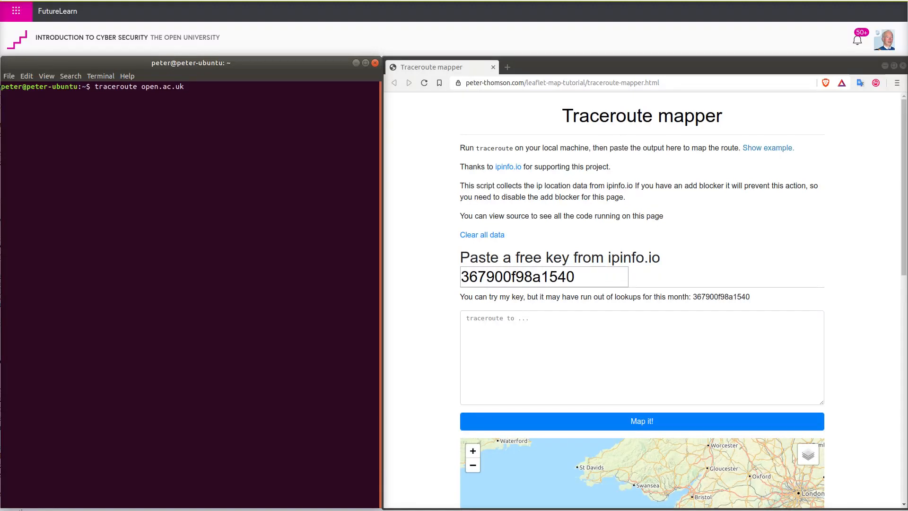
{"action": "key", "text": "Return"}
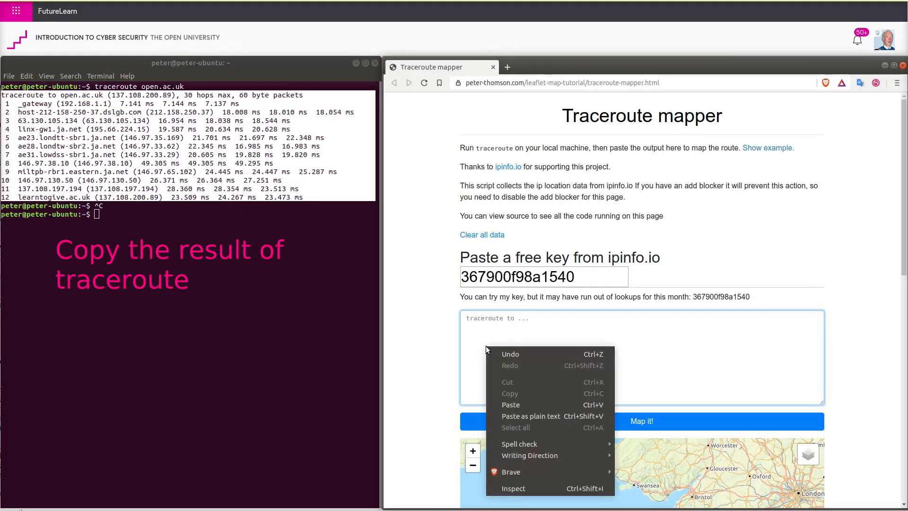
Paste the open.ac.uk output into the mapper and plot the London-to-Switzerland route
{"action": "left_click", "coordinate": [510, 404]}
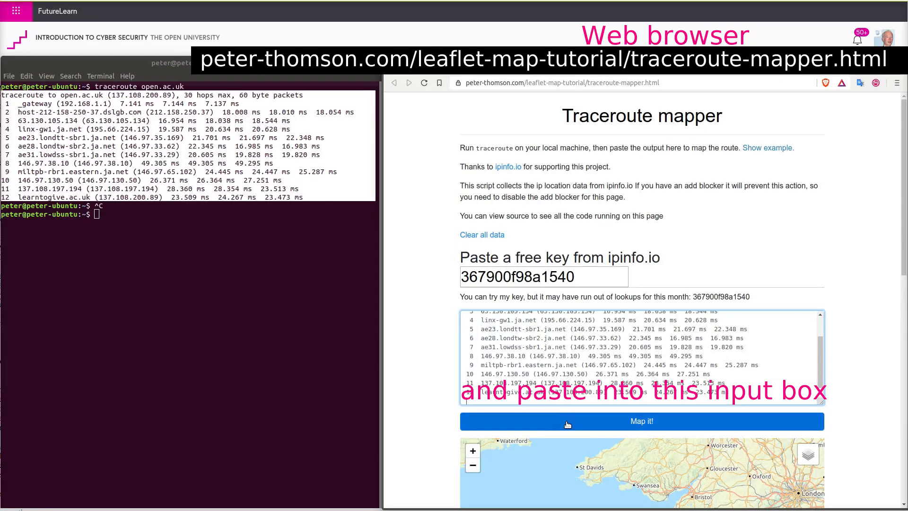
{"action": "left_click", "coordinate": [640, 420]}
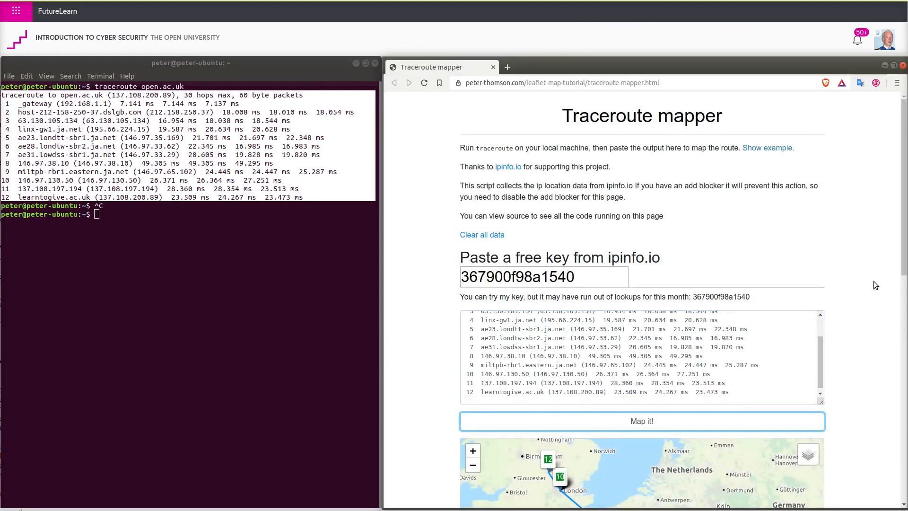
{"action": "scroll", "scroll_direction": "down", "scroll_amount": 3}
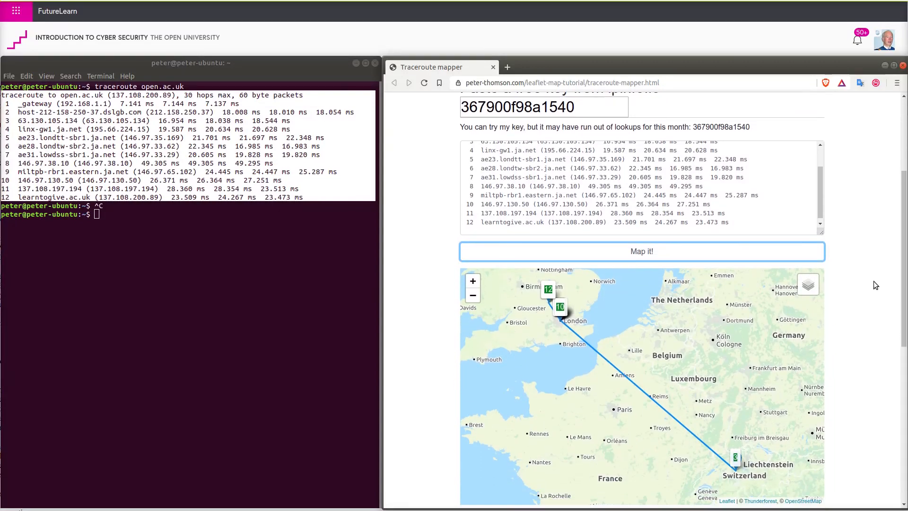
{"action": "scroll", "scroll_direction": "down", "scroll_amount": 3}
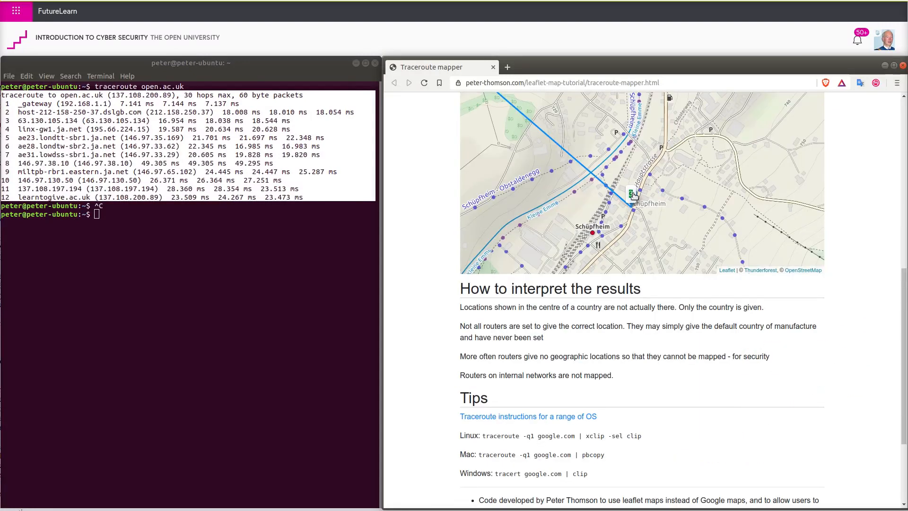
Look up hop 63.130.105.134, showing London and Cable & Wireless Americas Operations
{"action": "left_click", "coordinate": [633, 194]}
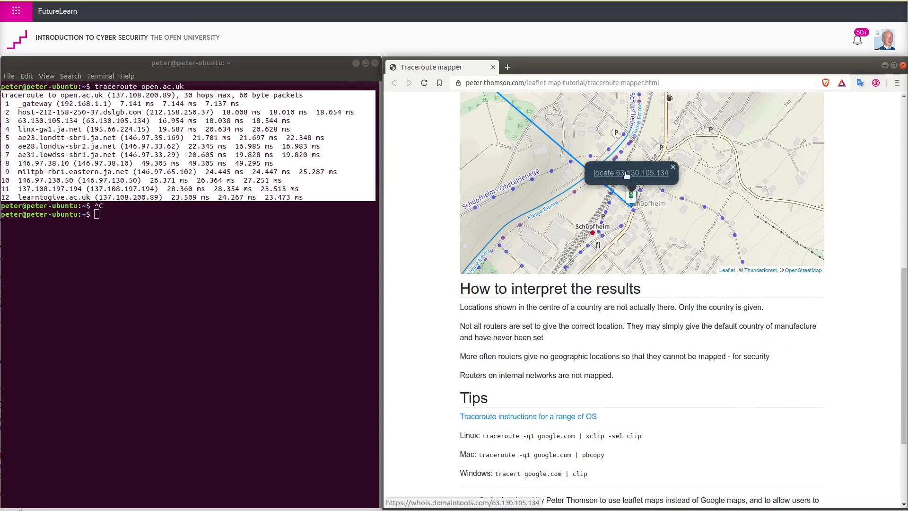
{"action": "left_click", "coordinate": [629, 172]}
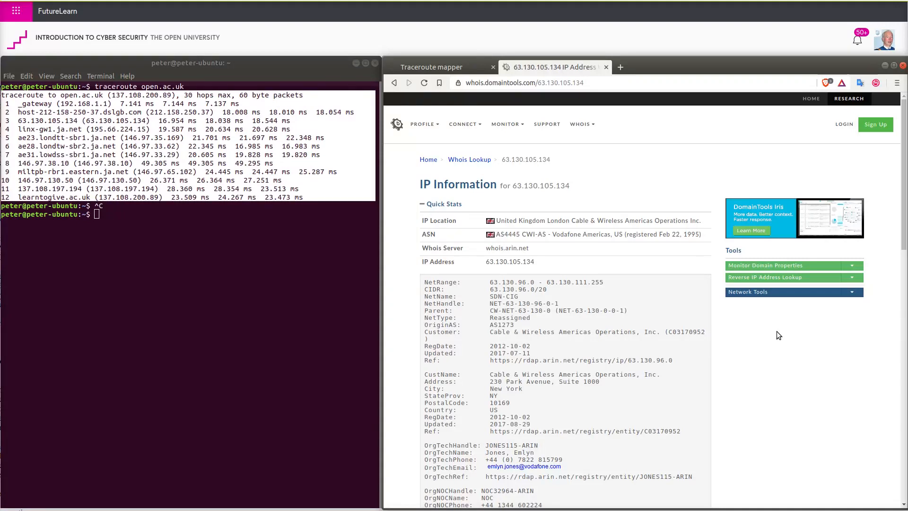
{"action": "scroll", "scroll_direction": "down", "scroll_amount": 3}
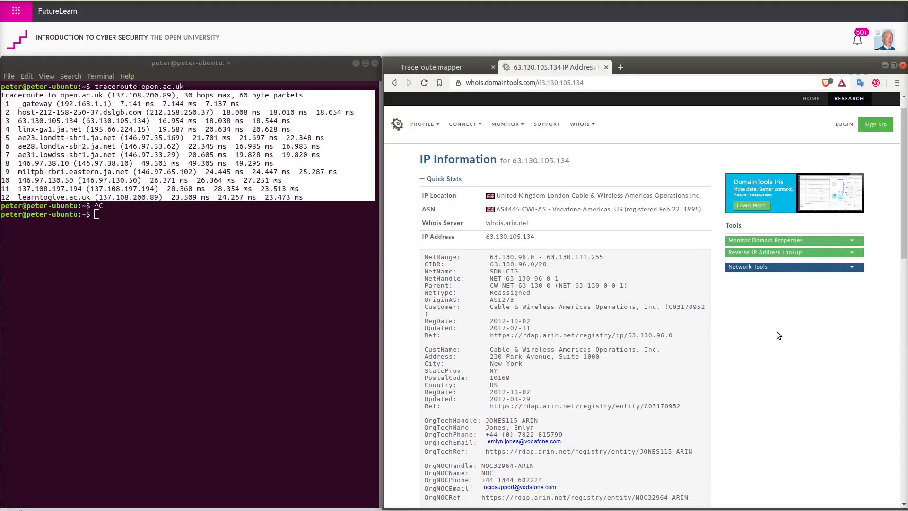
{"action": "scroll", "scroll_direction": "down", "scroll_amount": 3}
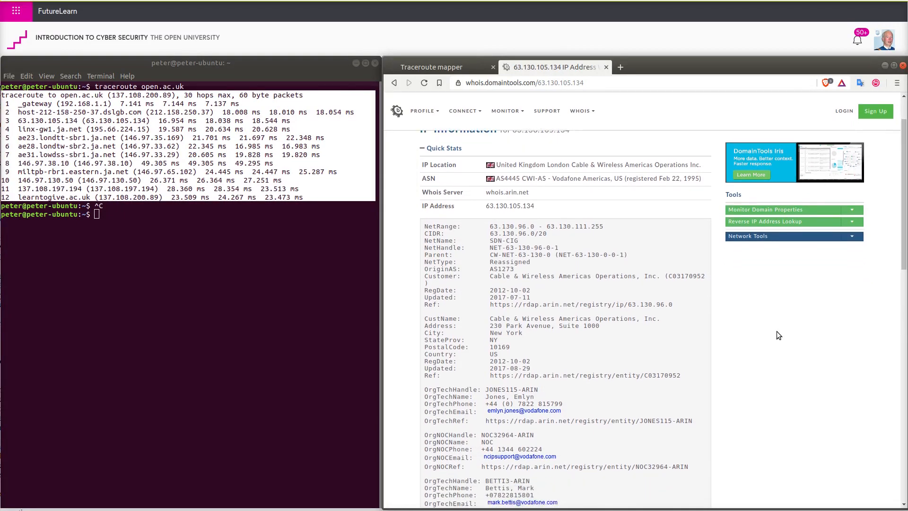
Return to the Traceroute mapper tab to view the hops clustered around London
{"action": "left_click", "coordinate": [431, 67]}
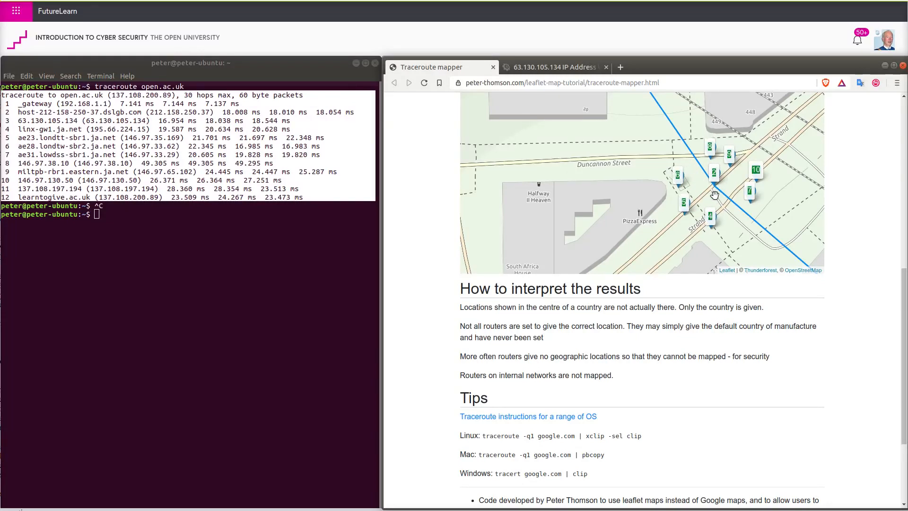
{"action": "mouse_move", "coordinate": [767, 242]}
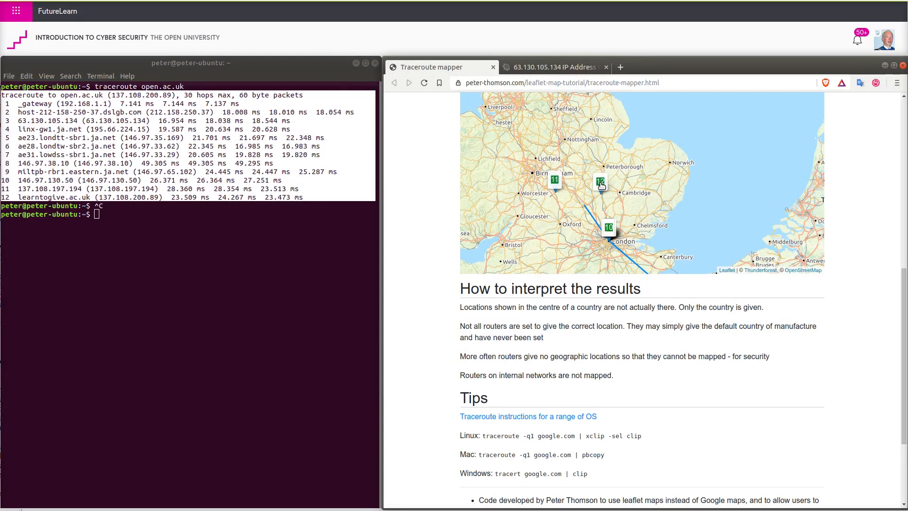
Look up final hop 137.108.200.89 (Open University, Milton Keynes), then return to the mapper
{"action": "left_click", "coordinate": [600, 184]}
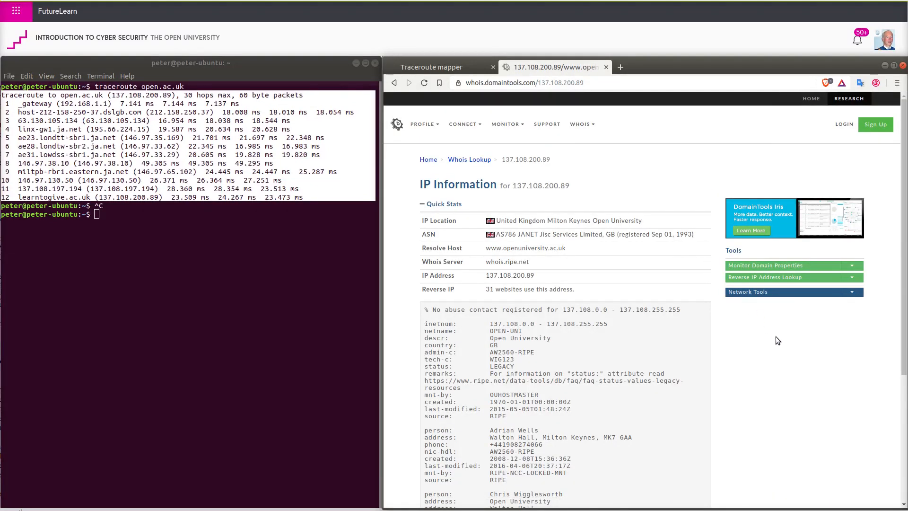
{"action": "left_click", "coordinate": [431, 67]}
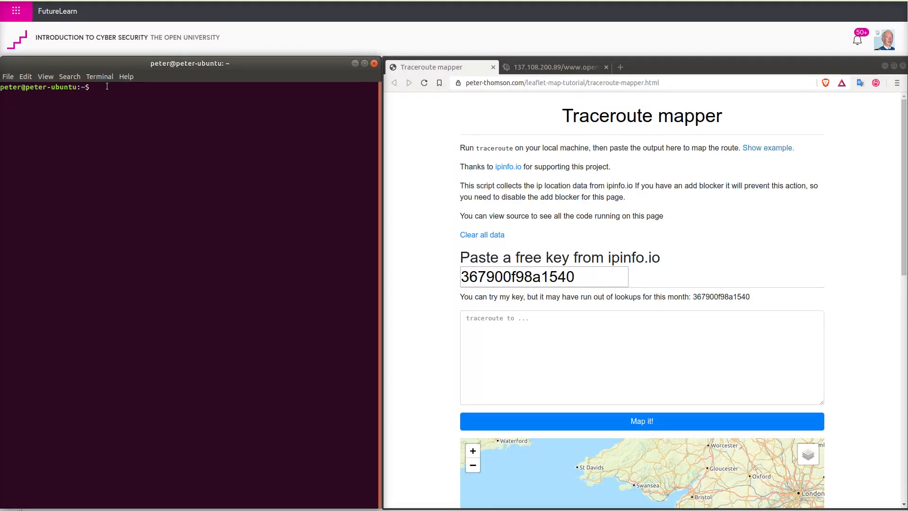
{"action": "type", "text": "traceroute"}
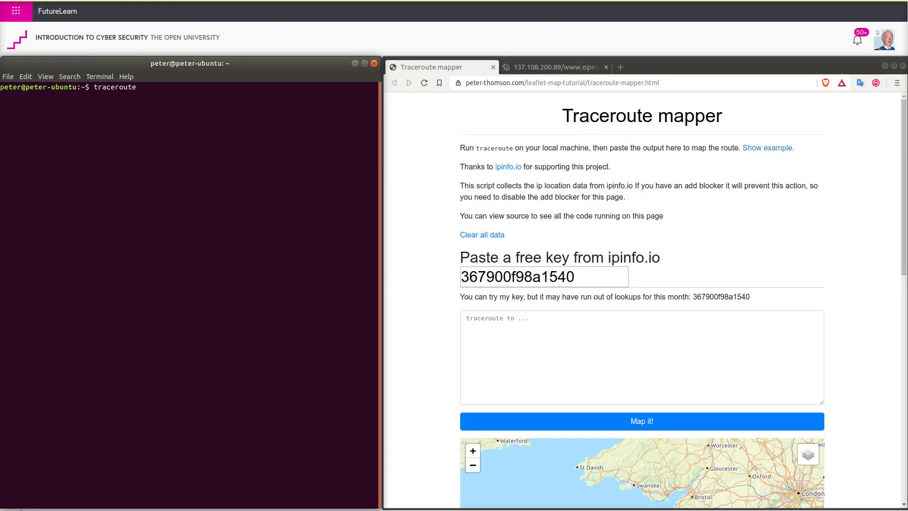
{"action": "left_click", "coordinate": [26, 75]}
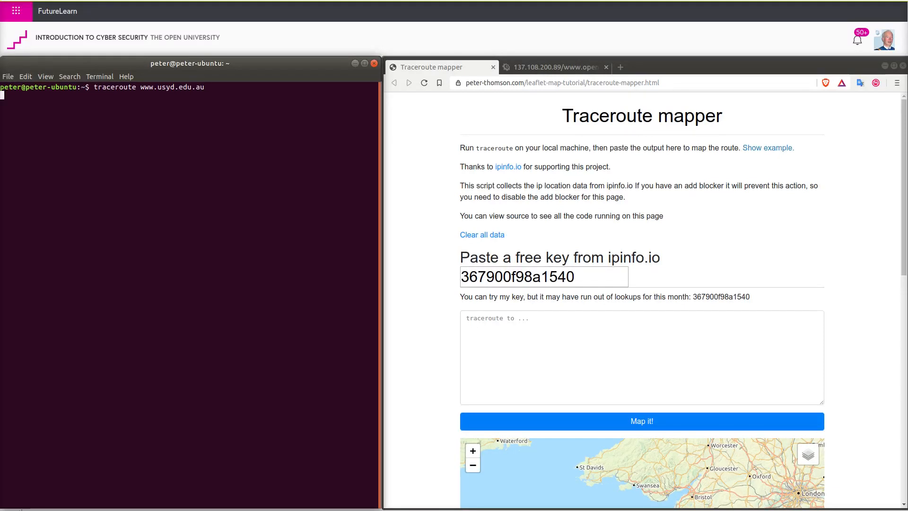
{"action": "key", "text": "Return"}
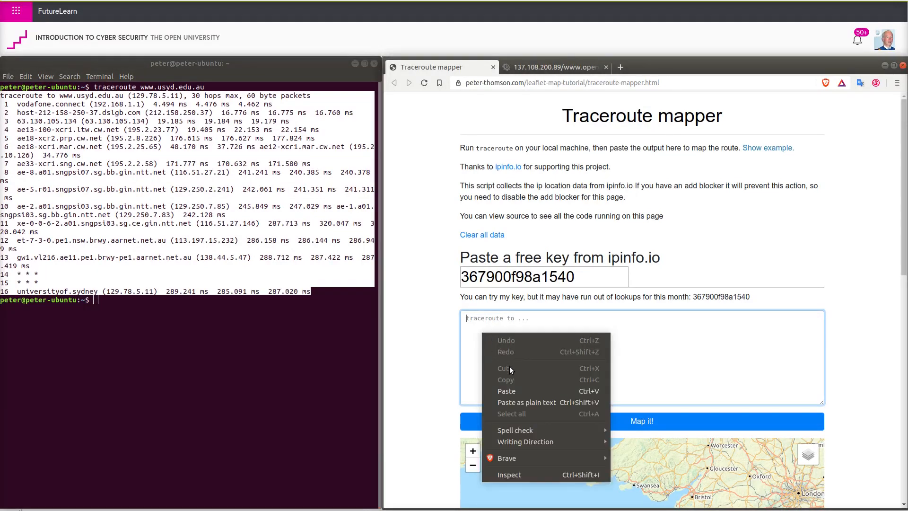
Paste the 16-hop Sydney output and map the route from Europe across Asia to Australia
{"action": "left_click", "coordinate": [506, 391]}
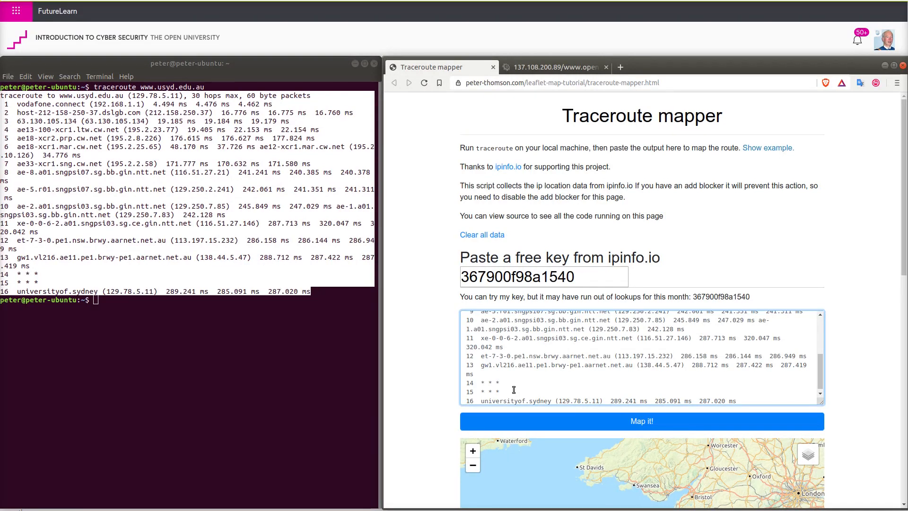
{"action": "mouse_move", "coordinate": [663, 248]}
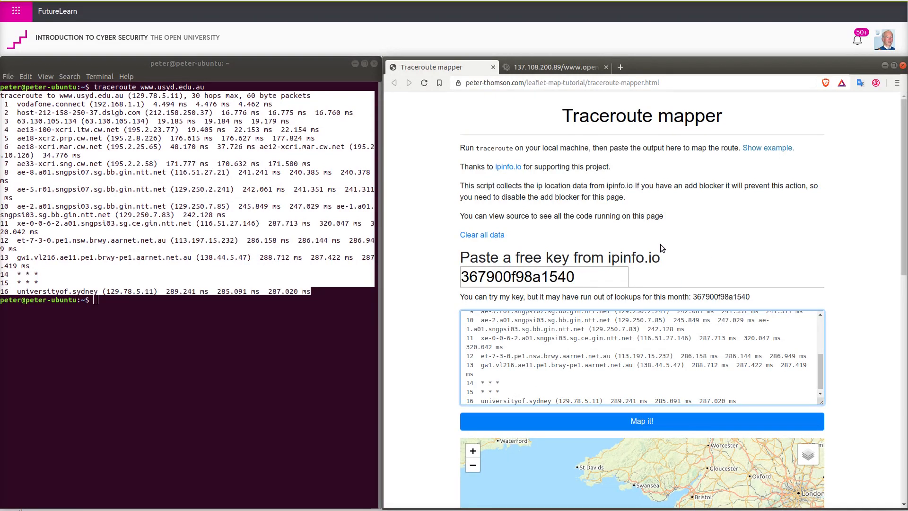
{"action": "mouse_move", "coordinate": [641, 421]}
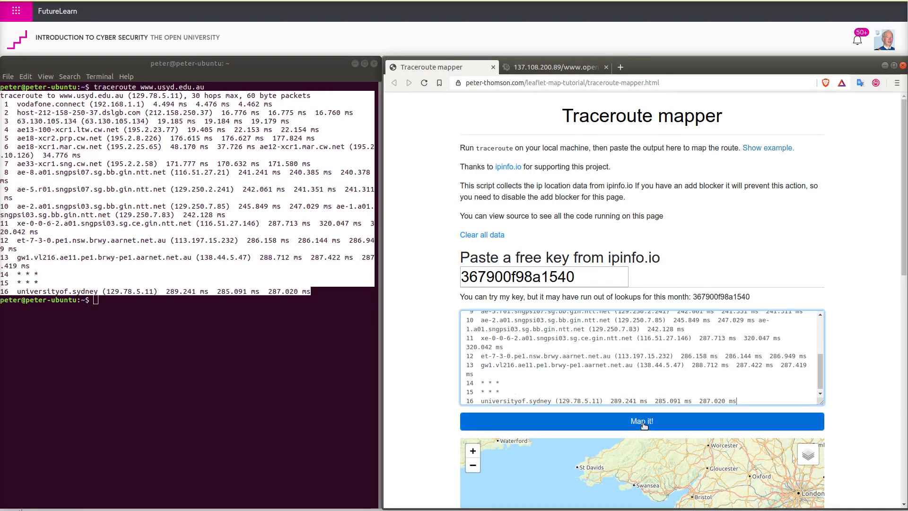
{"action": "left_click", "coordinate": [642, 421]}
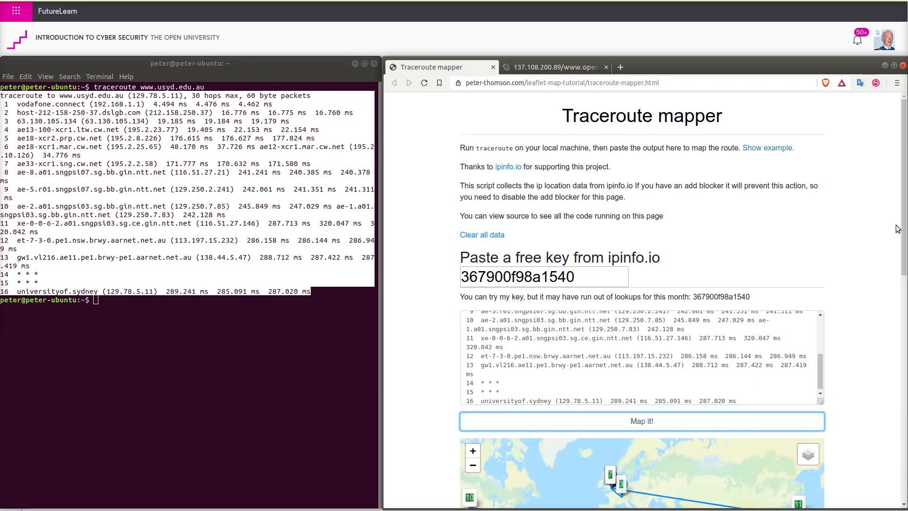
{"action": "scroll", "scroll_direction": "down", "scroll_amount": 3}
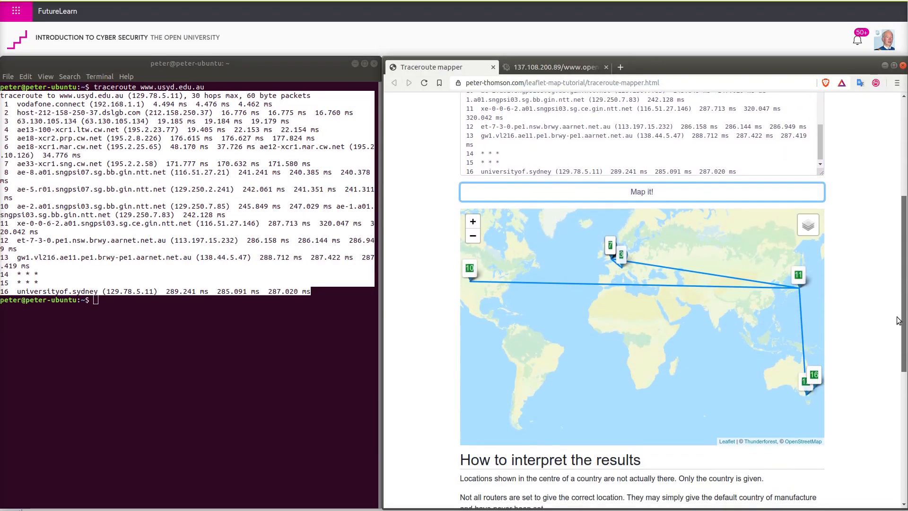
{"action": "scroll", "scroll_direction": "down", "scroll_amount": 3}
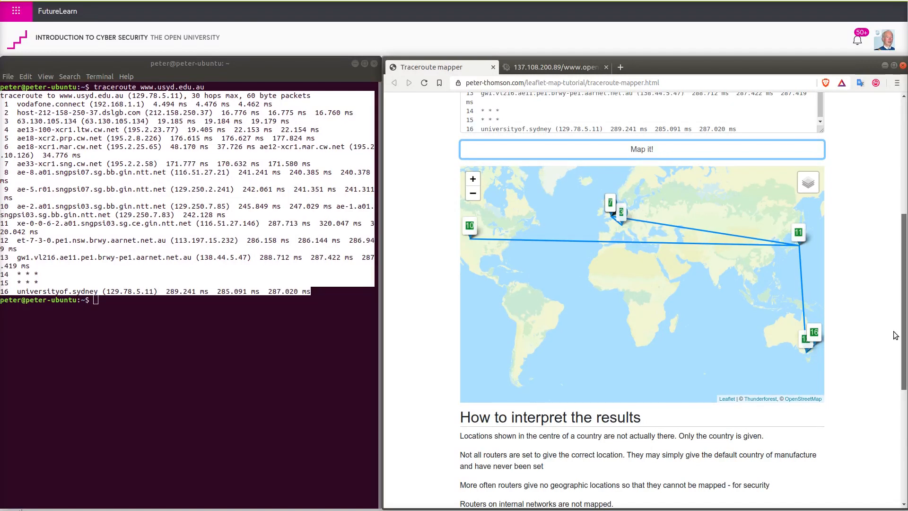
{"action": "mouse_move", "coordinate": [789, 325]}
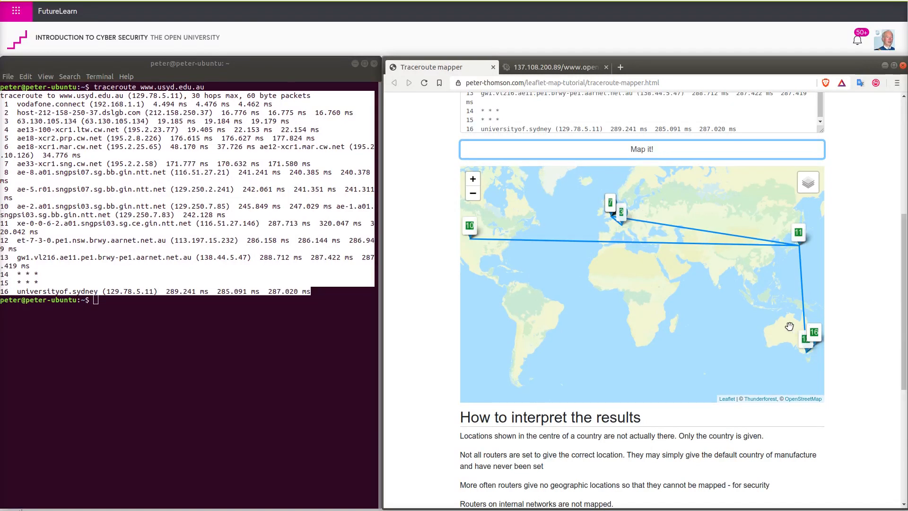
{"action": "mouse_move", "coordinate": [807, 347]}
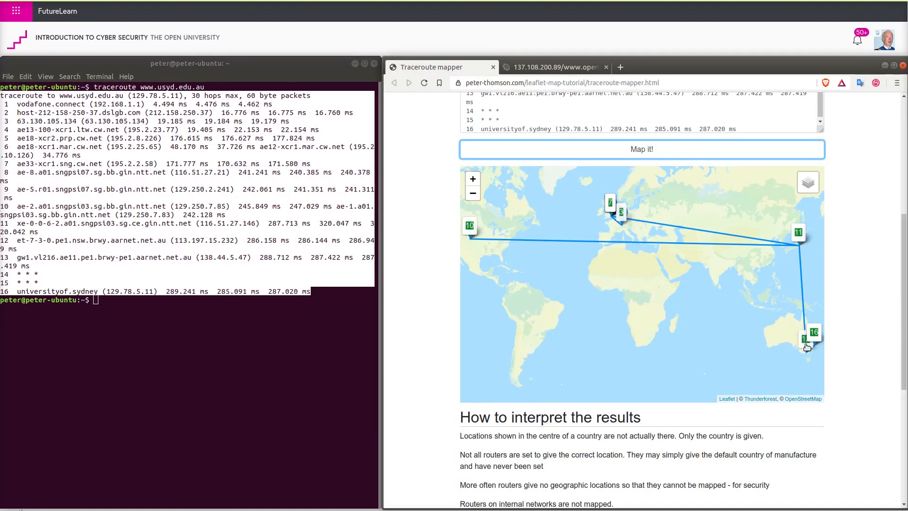
{"action": "mouse_move", "coordinate": [805, 341]}
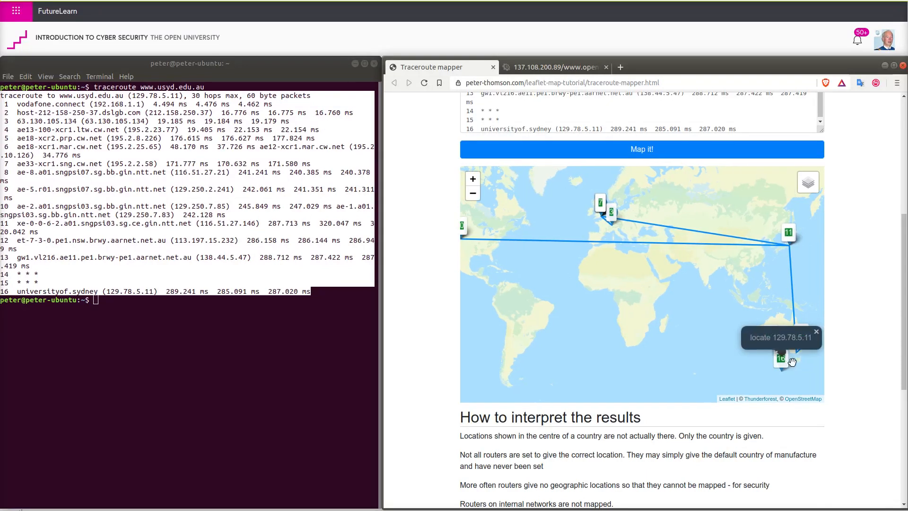
Open the DomainTools page for 129.78.5.11, registered to the University of Sydney
{"action": "left_click", "coordinate": [781, 337]}
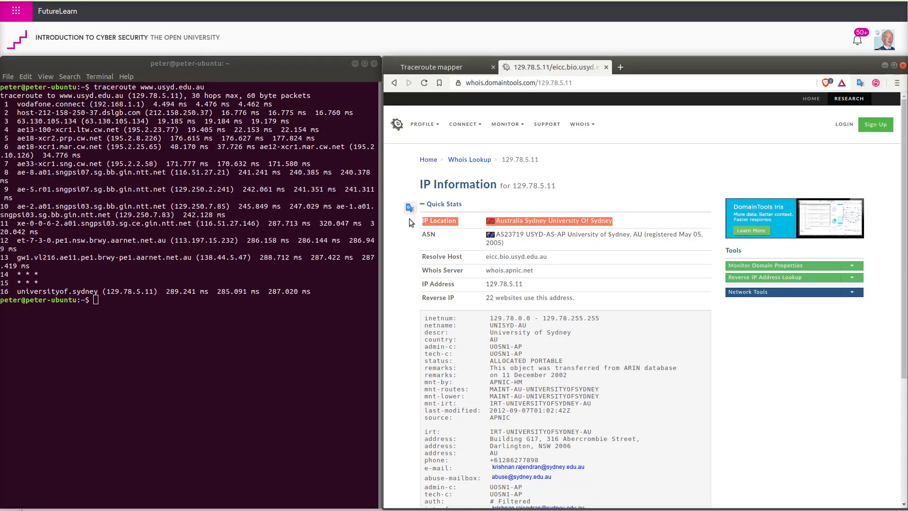
{"action": "mouse_move", "coordinate": [649, 238]}
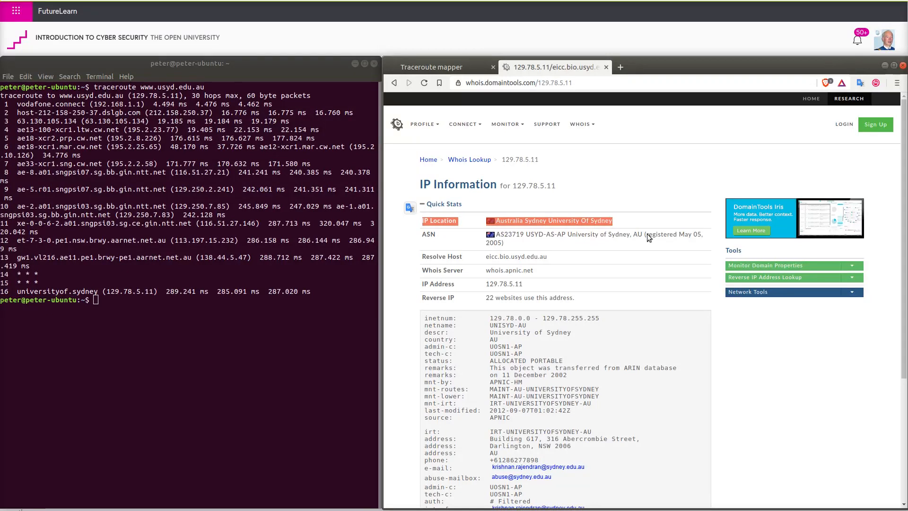
{"action": "mouse_move", "coordinate": [685, 260]}
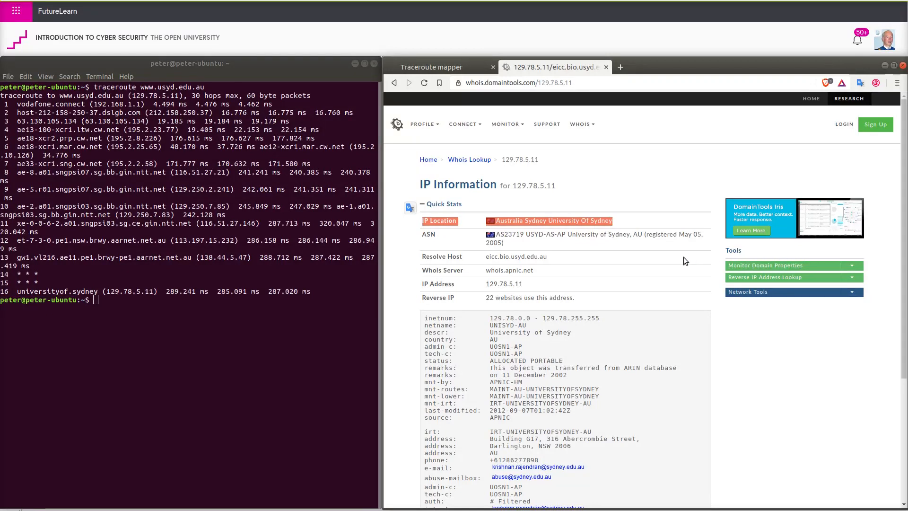
{"action": "mouse_move", "coordinate": [476, 75]}
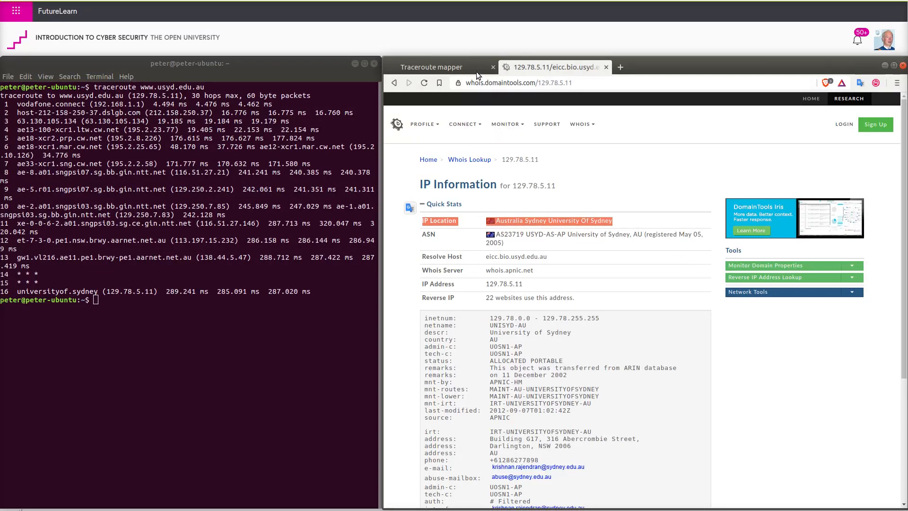
Go back to the traceroute map to reach hop 10's marker
{"action": "left_click", "coordinate": [431, 67]}
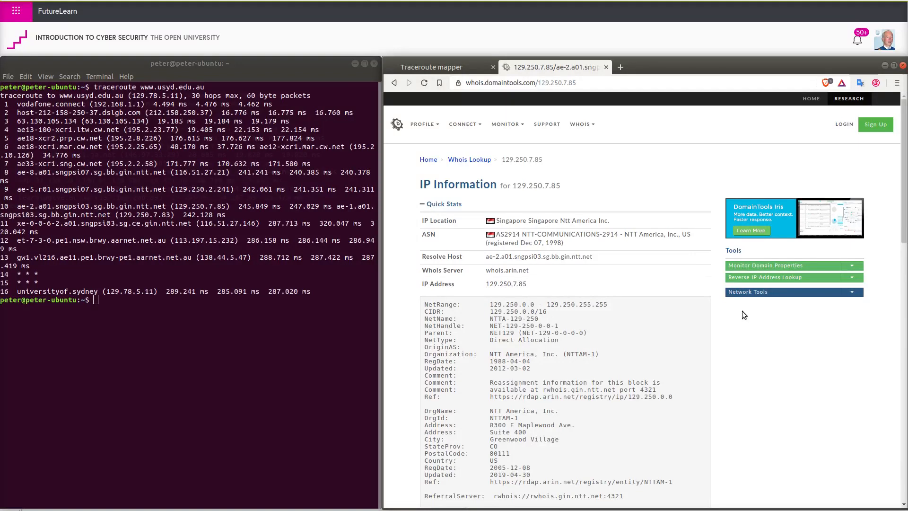
{"action": "mouse_move", "coordinate": [619, 224]}
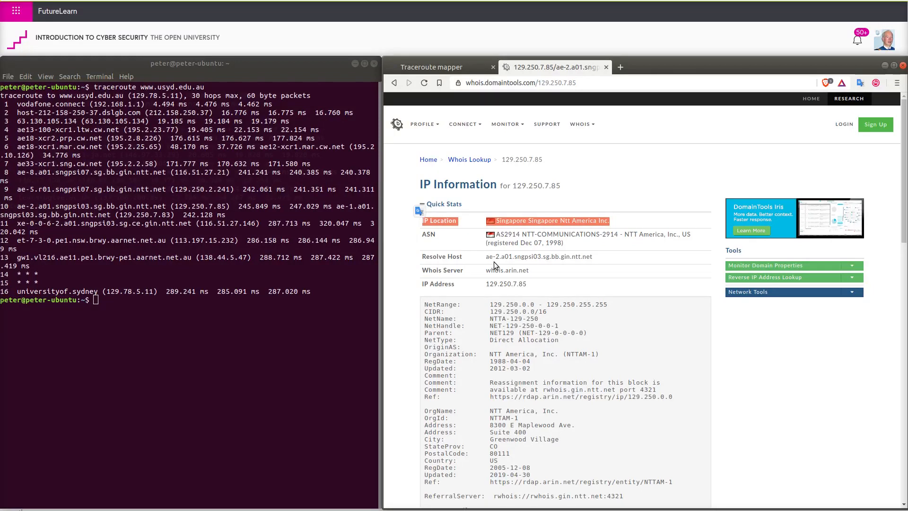
{"action": "mouse_move", "coordinate": [666, 286]}
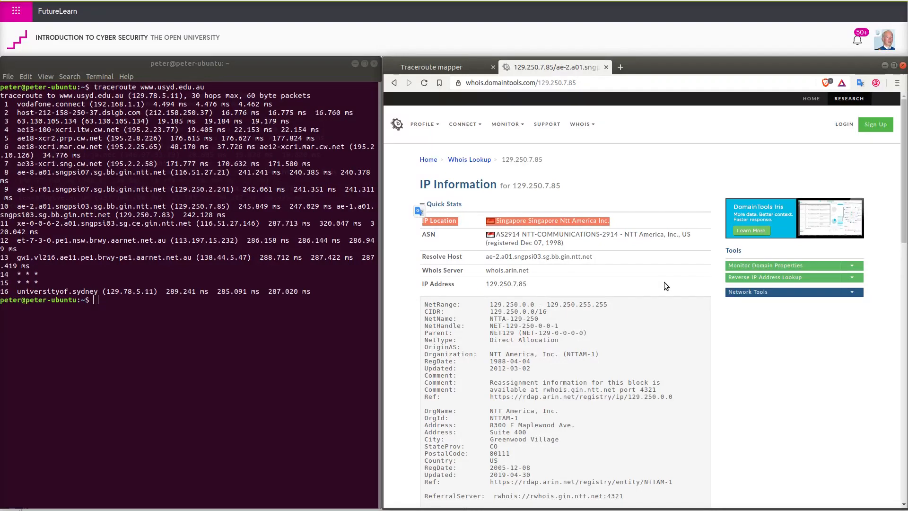
Return to the map and look up hop 116.51.27.146 on DomainTools
{"action": "left_click", "coordinate": [431, 66]}
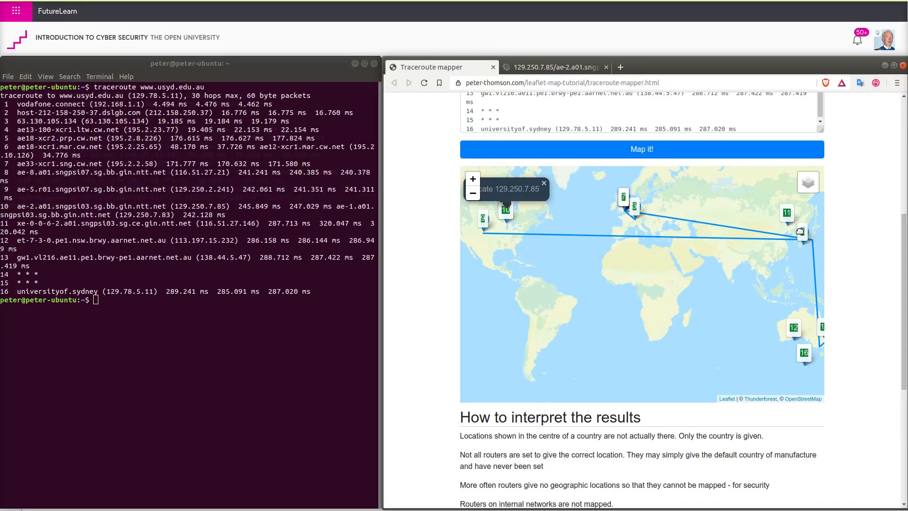
{"action": "left_click", "coordinate": [553, 67]}
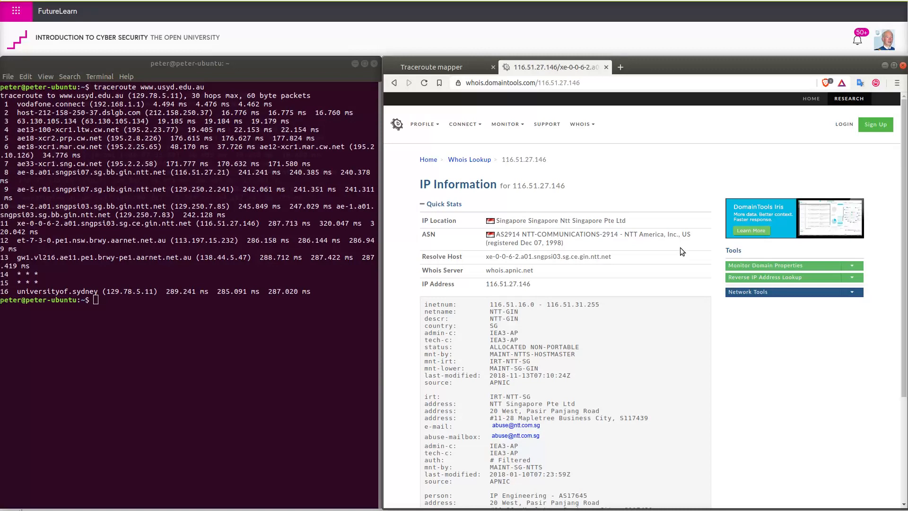
{"action": "double_click", "coordinate": [559, 221]}
{"action": "type", "text": "www.smh.com.au"}
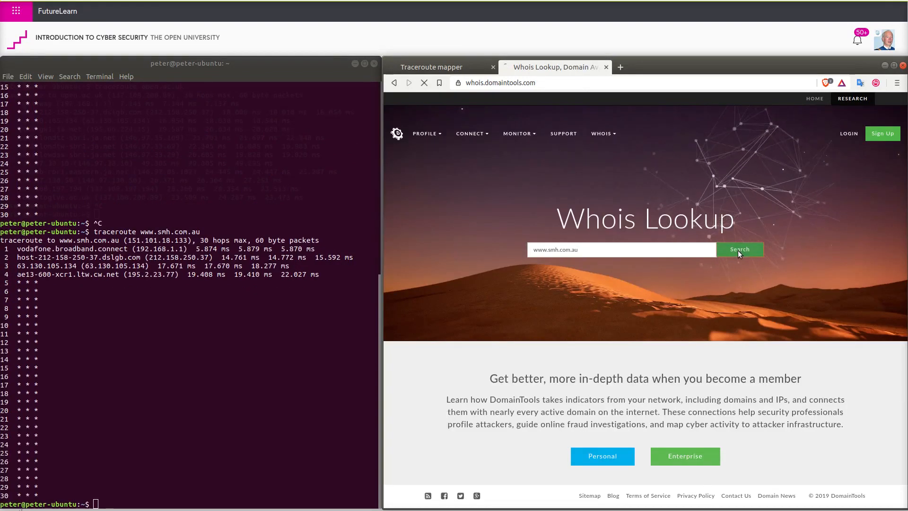
{"action": "left_click", "coordinate": [740, 250]}
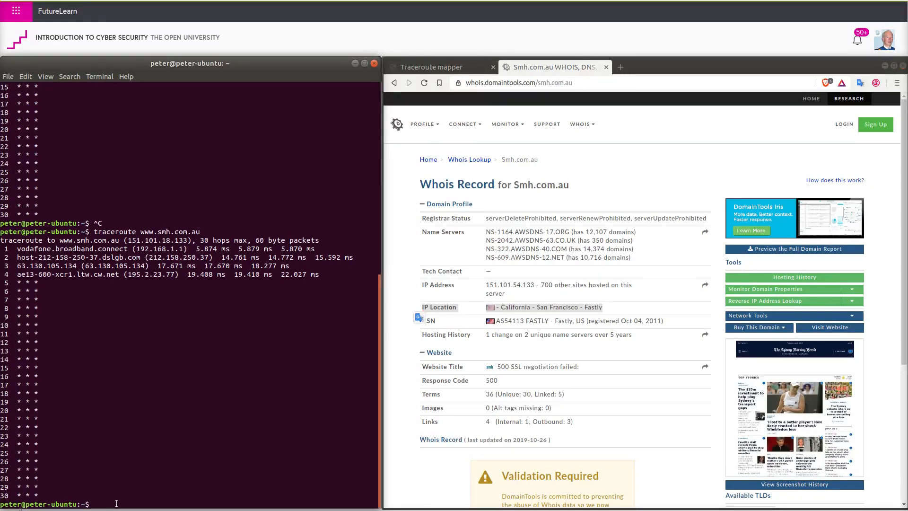
Run 'traceroute futurelearn.com' in Terminal to list its hops
{"action": "type", "text": "trace"}
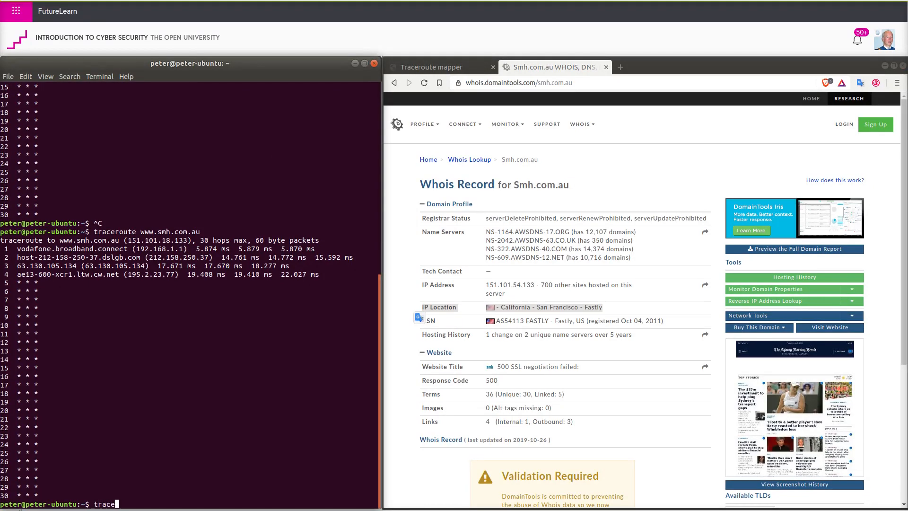
{"action": "type", "text": "route"}
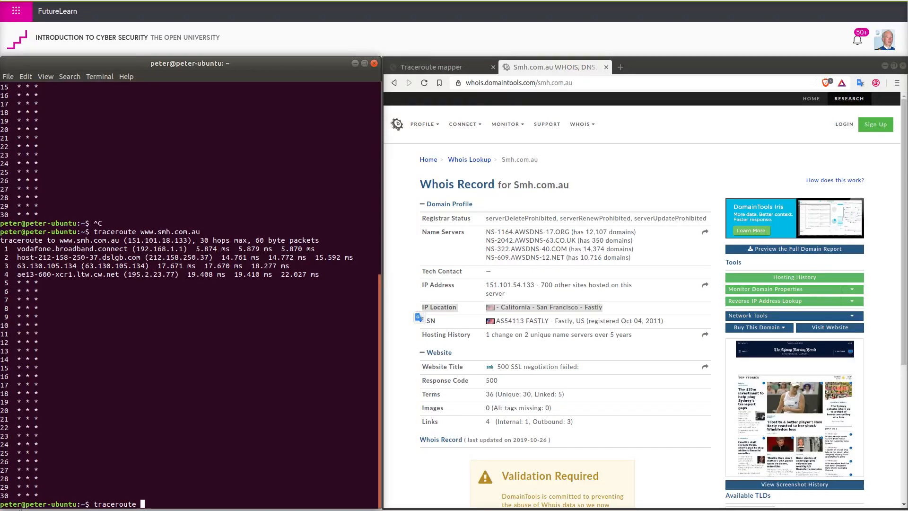
{"action": "type", "text": "future"}
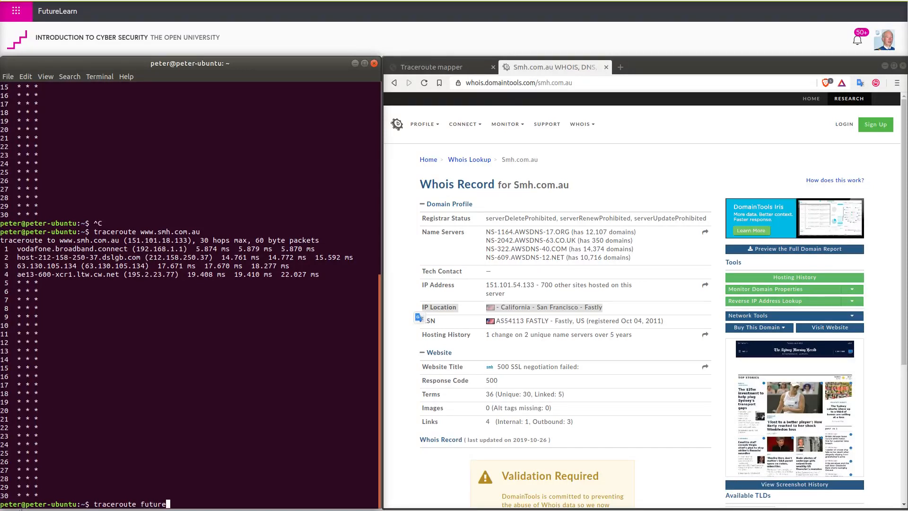
{"action": "type", "text": "learn"}
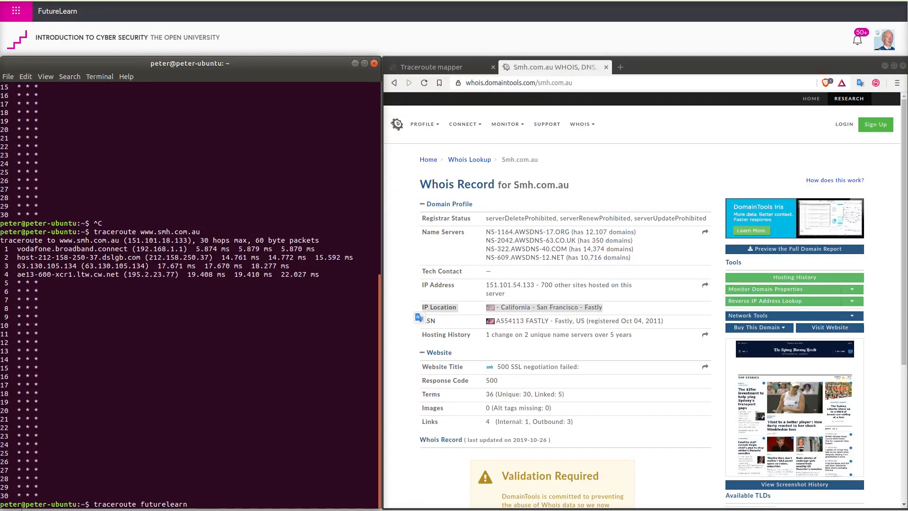
{"action": "type", "text": ".com"}
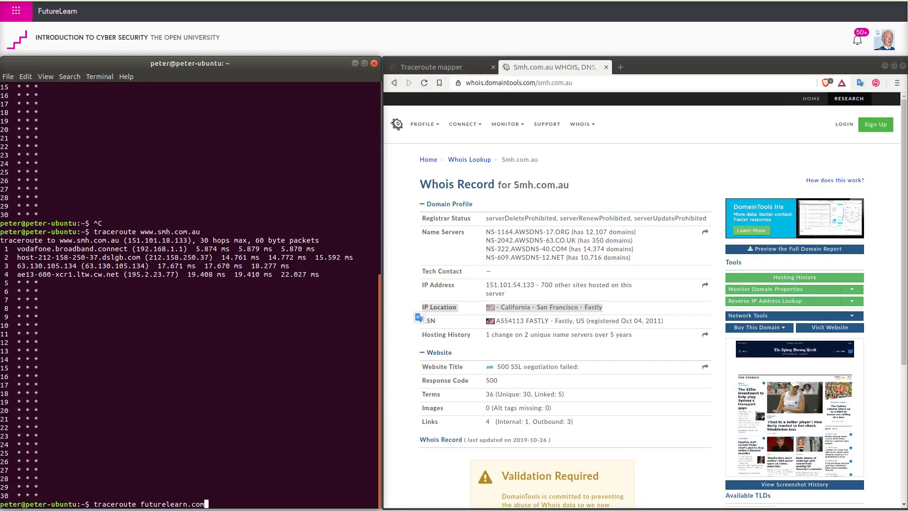
{"action": "key", "text": "Return"}
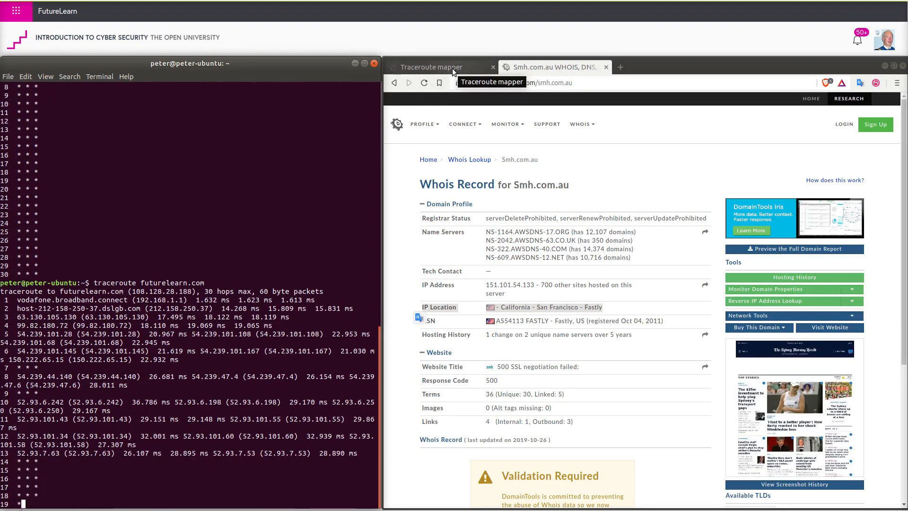
Reload Traceroute mapper to an empty map and copy the futurelearn.com traceroute output
{"action": "left_click", "coordinate": [431, 67]}
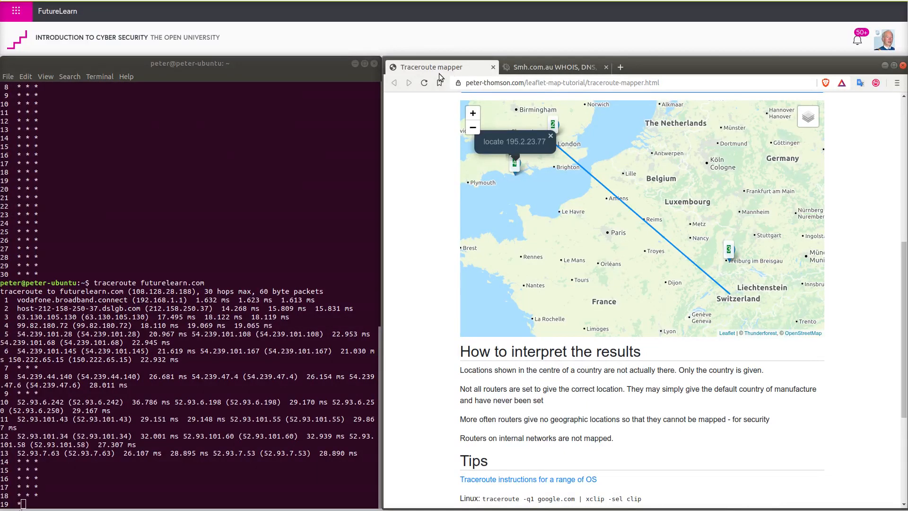
{"action": "left_click", "coordinate": [425, 83]}
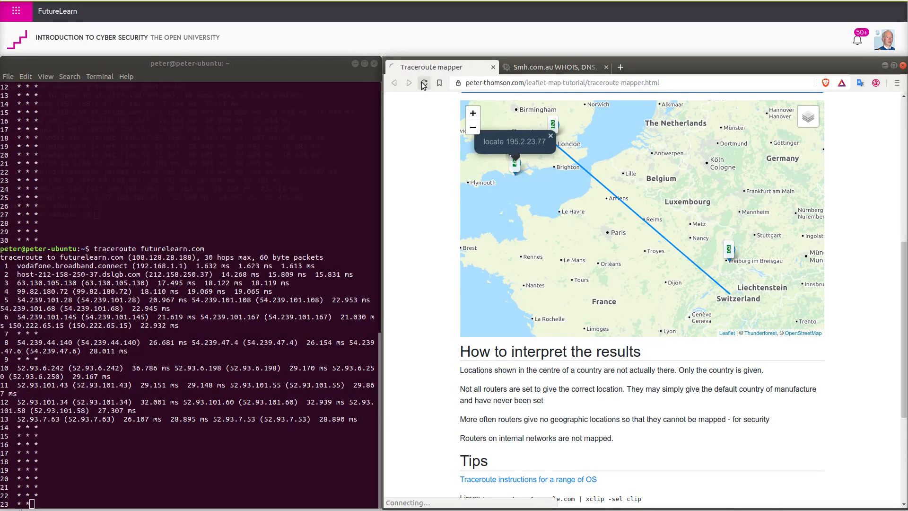
{"action": "left_click", "coordinate": [423, 83]}
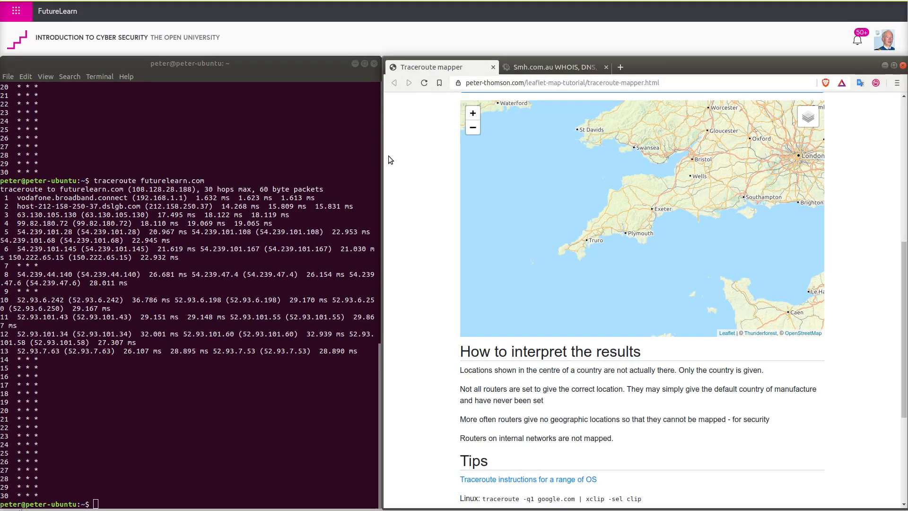
{"action": "mouse_move", "coordinate": [292, 389]}
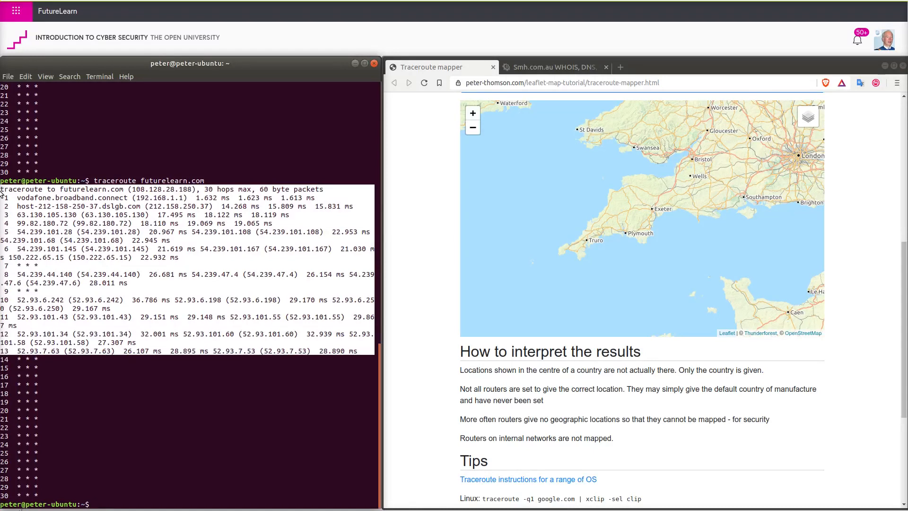
{"action": "left_click", "coordinate": [25, 76]}
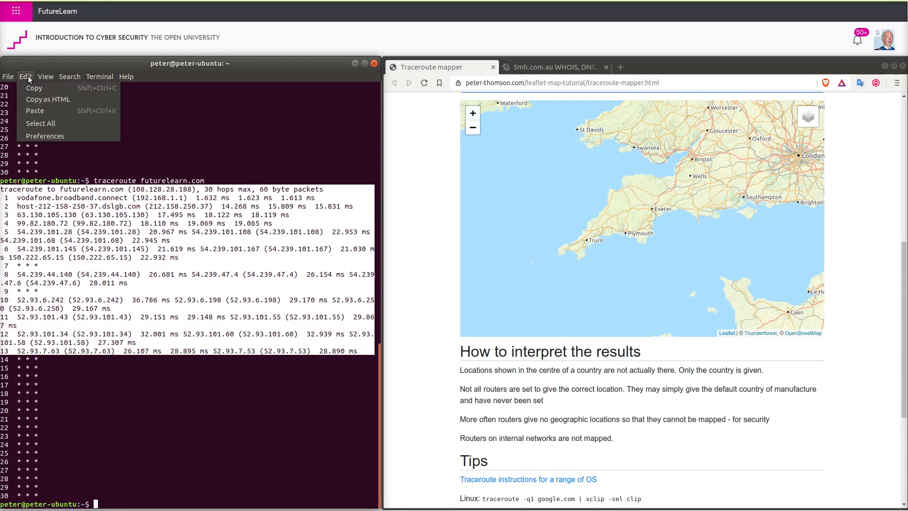
{"action": "left_click", "coordinate": [862, 260]}
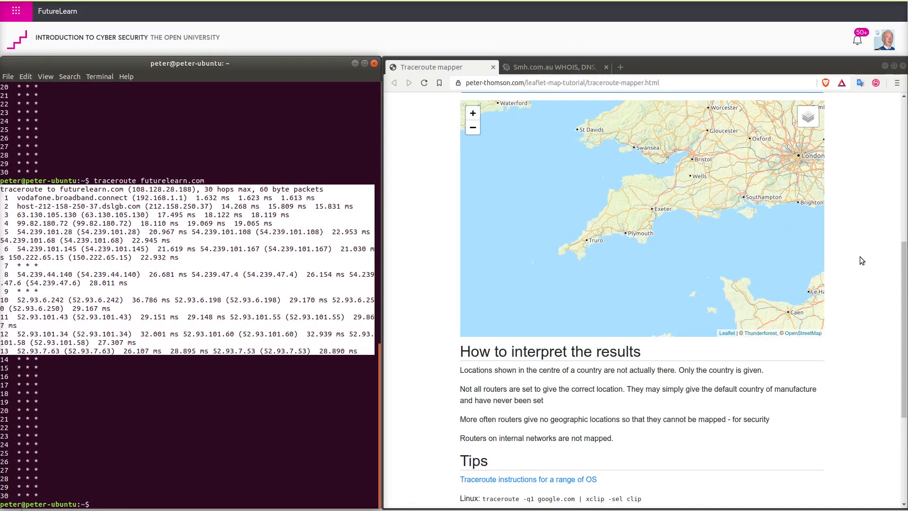
Paste the futurelearn.com traceroute into the mapper box and map it
{"action": "scroll", "scroll_direction": "up", "scroll_amount": 3}
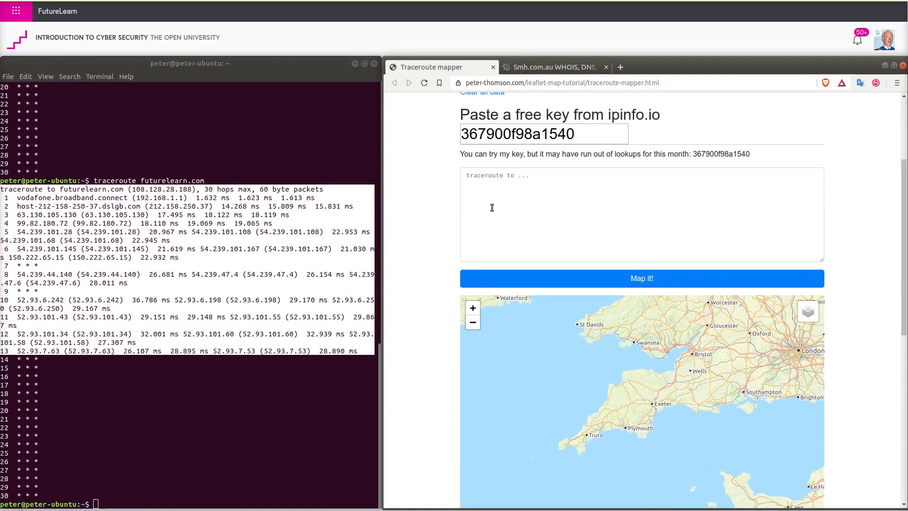
{"action": "right_click", "coordinate": [491, 208]}
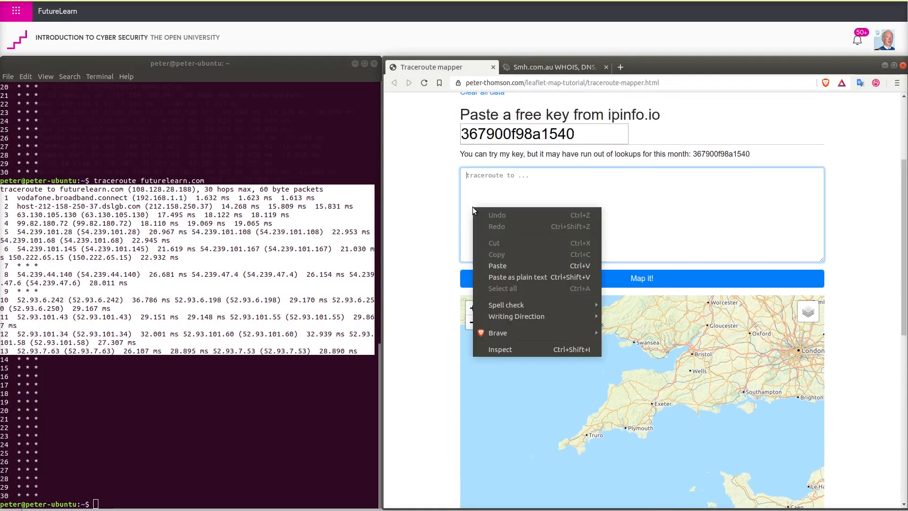
{"action": "left_click", "coordinate": [497, 266]}
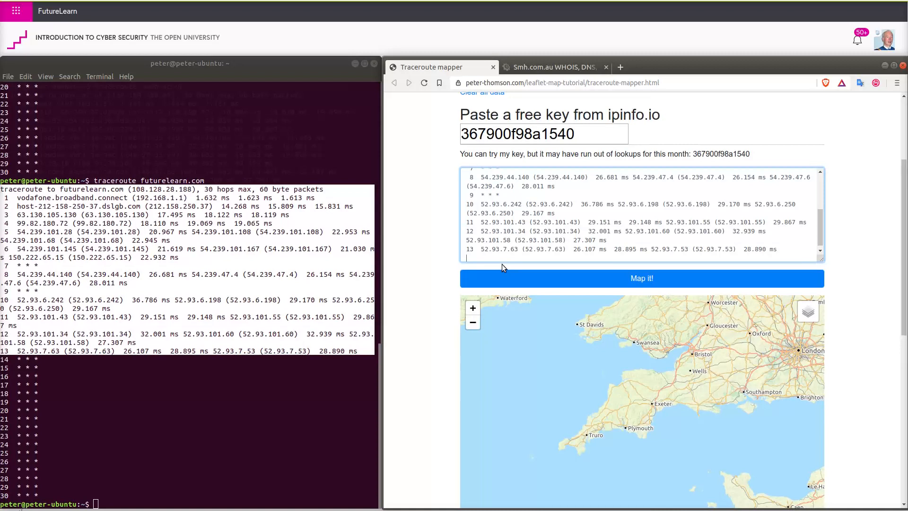
{"action": "left_click", "coordinate": [641, 278]}
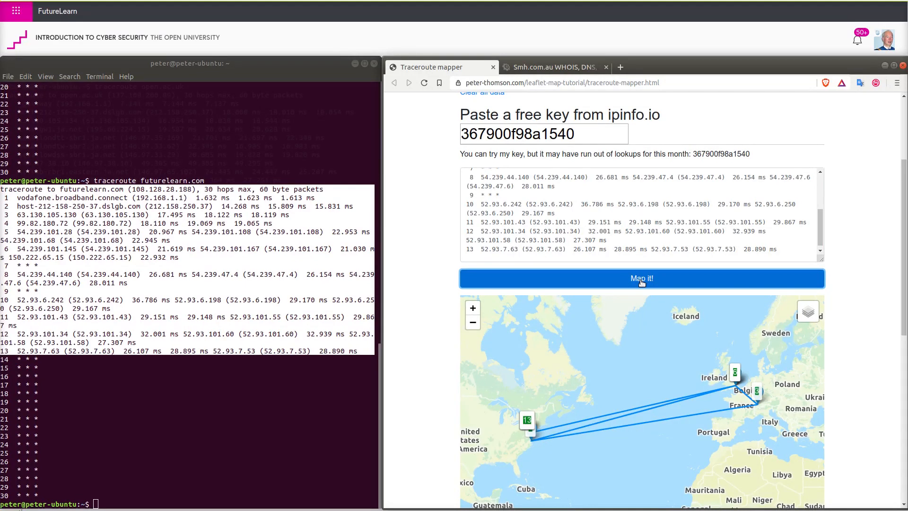
{"action": "mouse_move", "coordinate": [630, 297]}
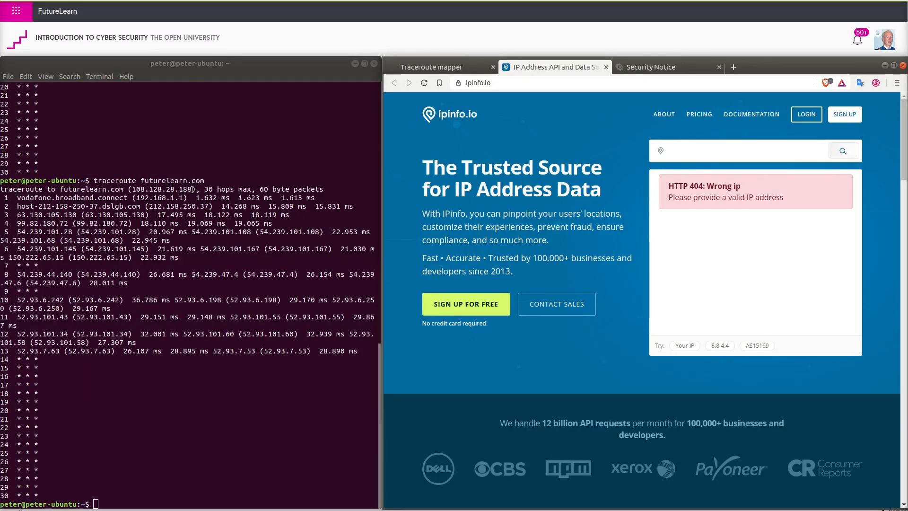
Copy 108.128.28.188 from Terminal and look it up on ipinfo.io: Amazon, Dublin, Ireland
{"action": "double_click", "coordinate": [162, 188]}
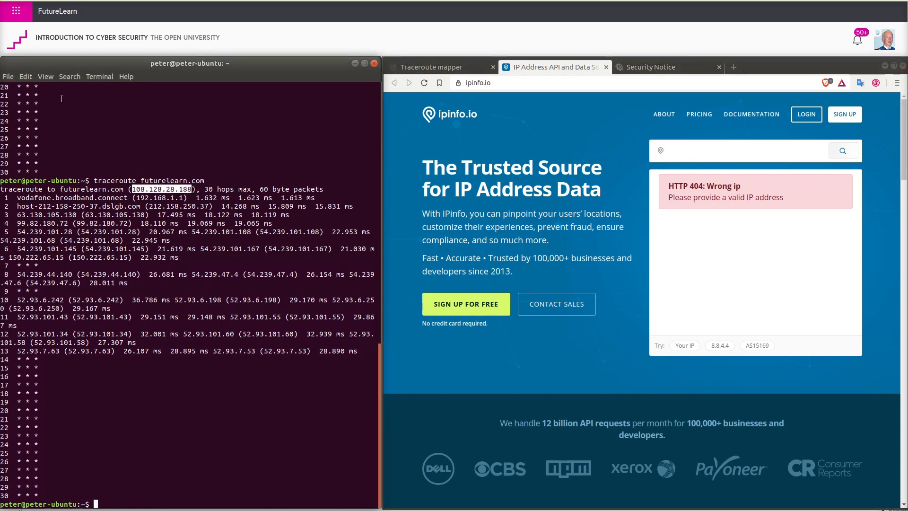
{"action": "left_click", "coordinate": [26, 75]}
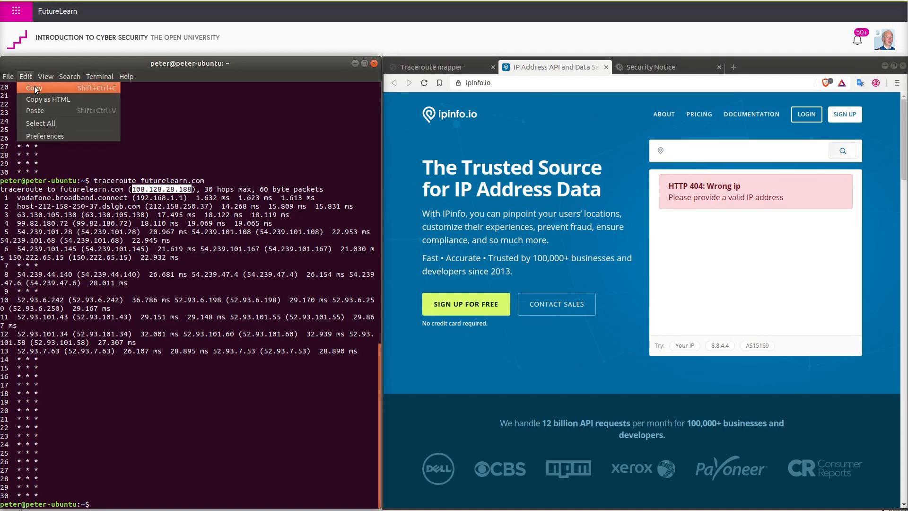
{"action": "left_click", "coordinate": [33, 87]}
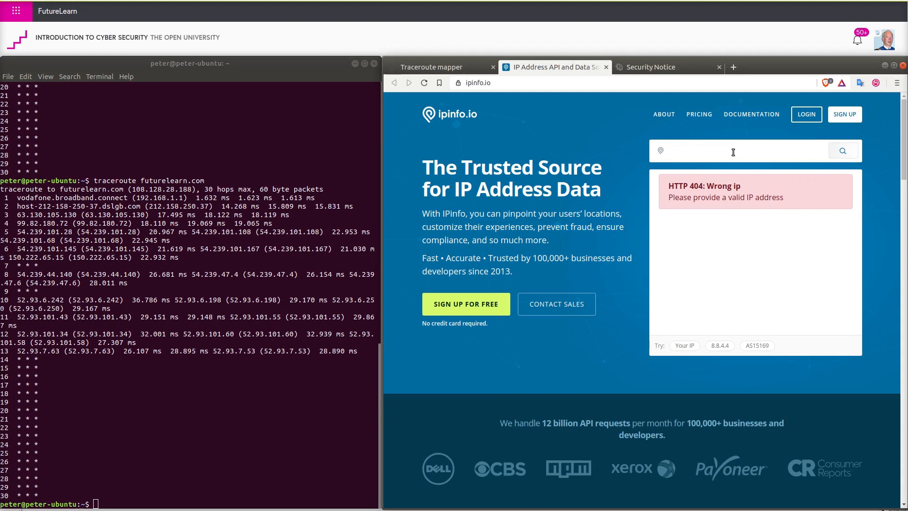
{"action": "right_click", "coordinate": [733, 151]}
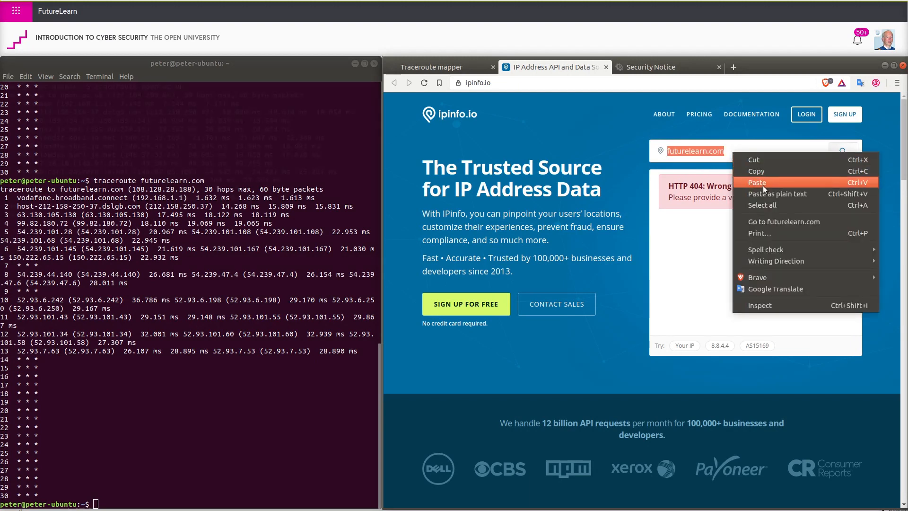
{"action": "left_click", "coordinate": [757, 182]}
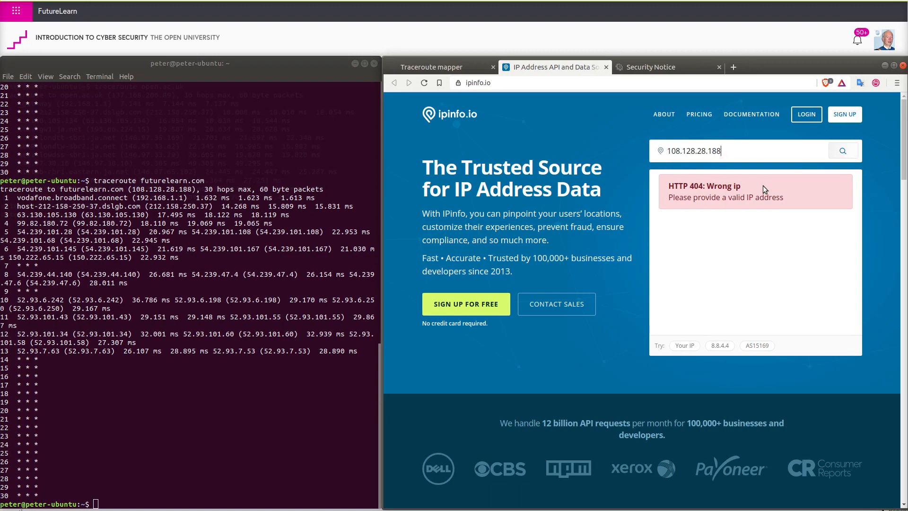
{"action": "left_click", "coordinate": [842, 151]}
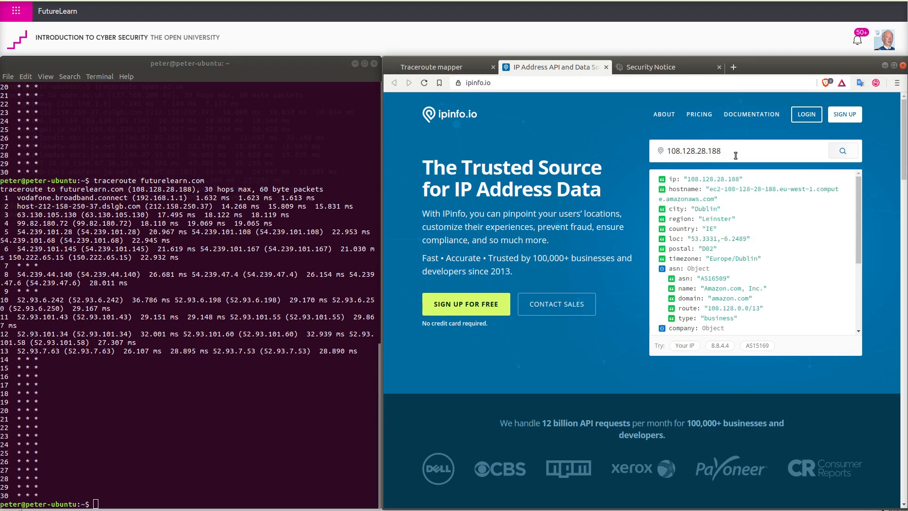
{"action": "mouse_move", "coordinate": [851, 209]}
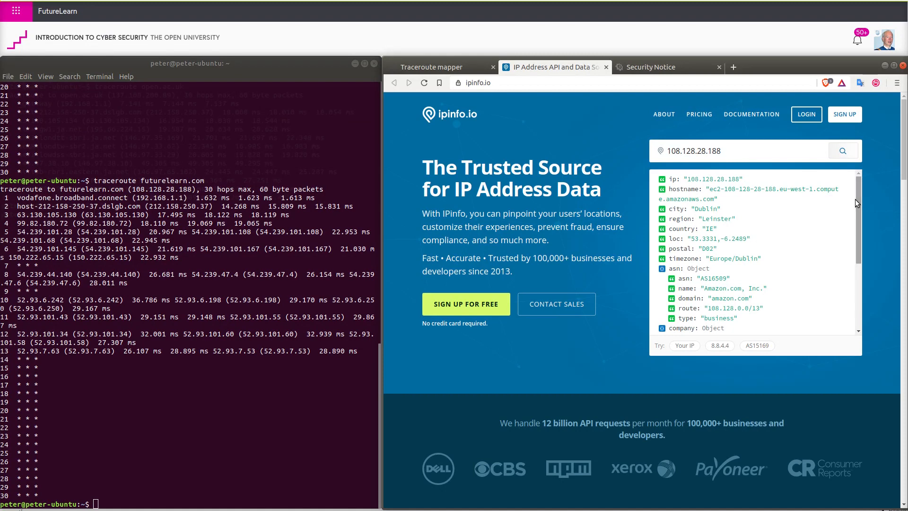
{"action": "mouse_move", "coordinate": [725, 231]}
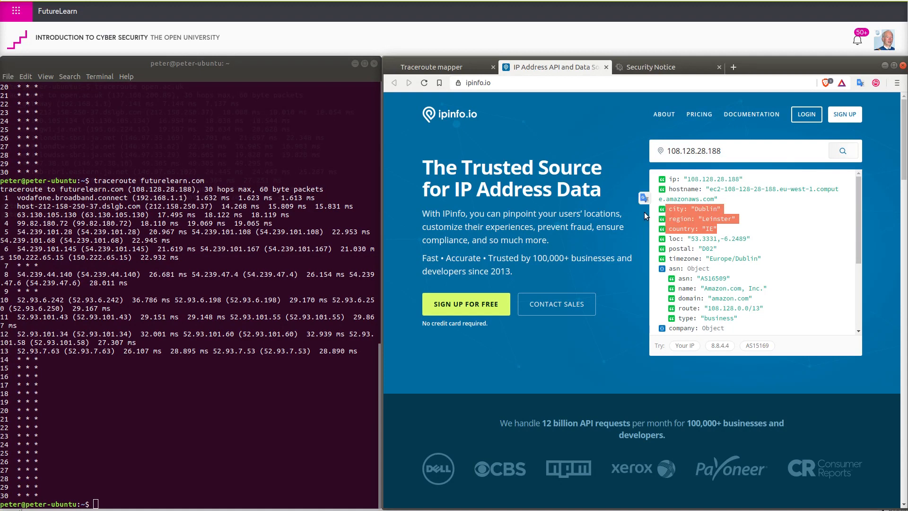
{"action": "scroll", "scroll_direction": "down", "scroll_amount": 3}
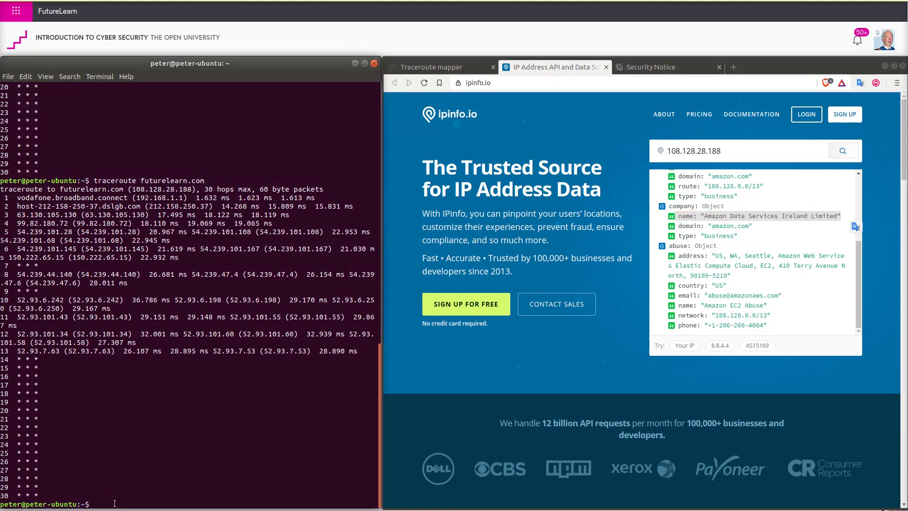
Run 'traceroute peter-thomson.com' in Terminal and scroll through its seventeen hops
{"action": "left_click", "coordinate": [431, 66]}
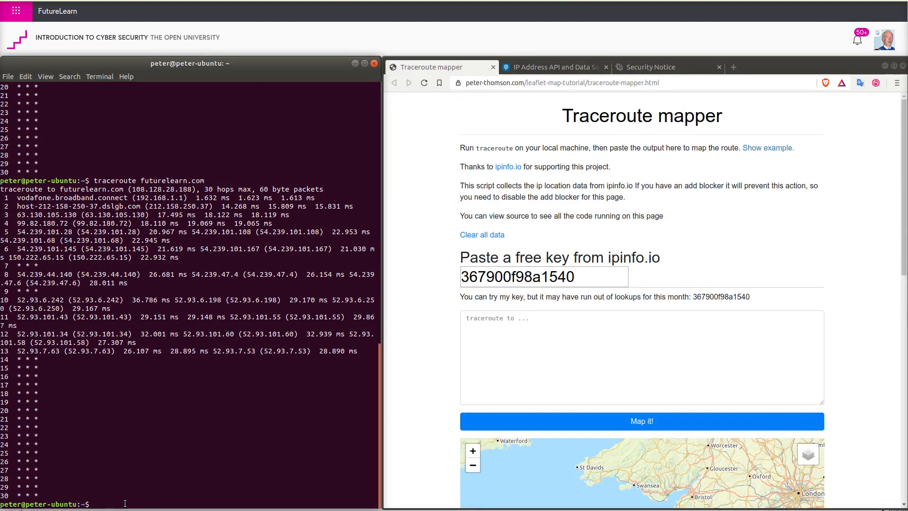
{"action": "type", "text": "trace"}
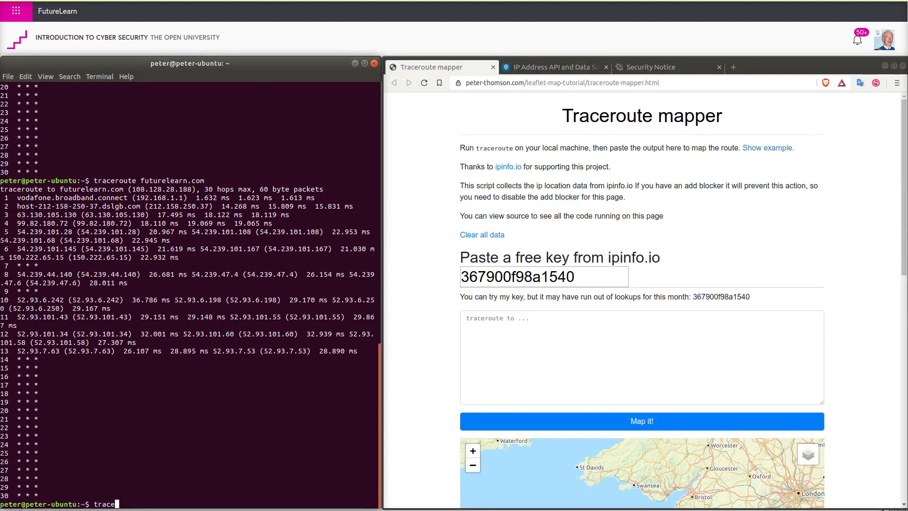
{"action": "type", "text": "route"}
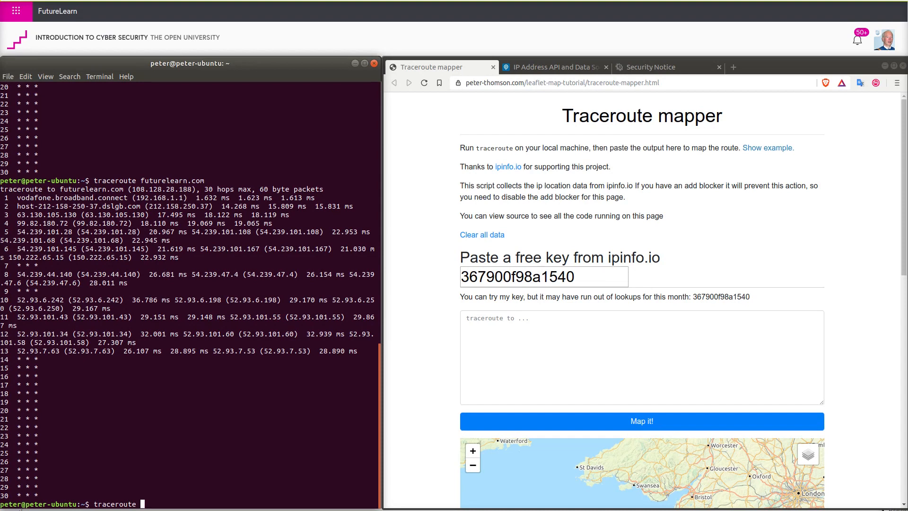
{"action": "type", "text": "peter-"}
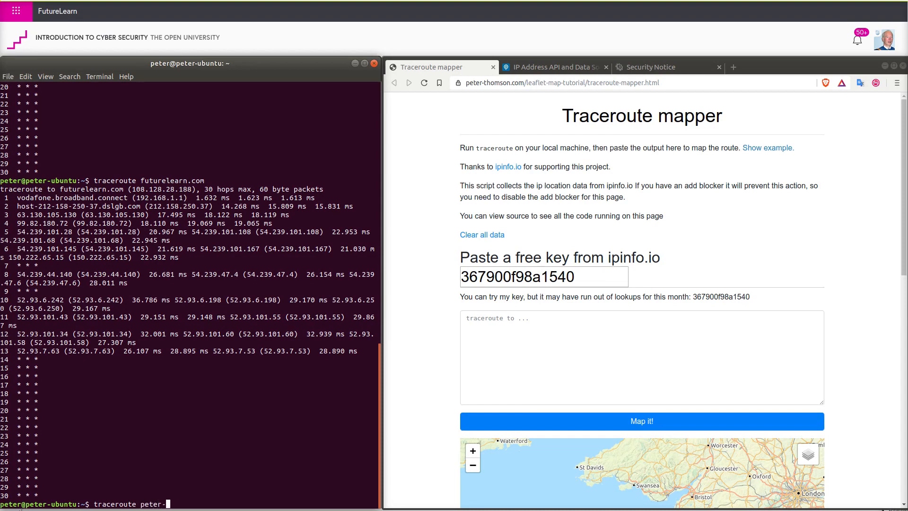
{"action": "type", "text": "thomson"}
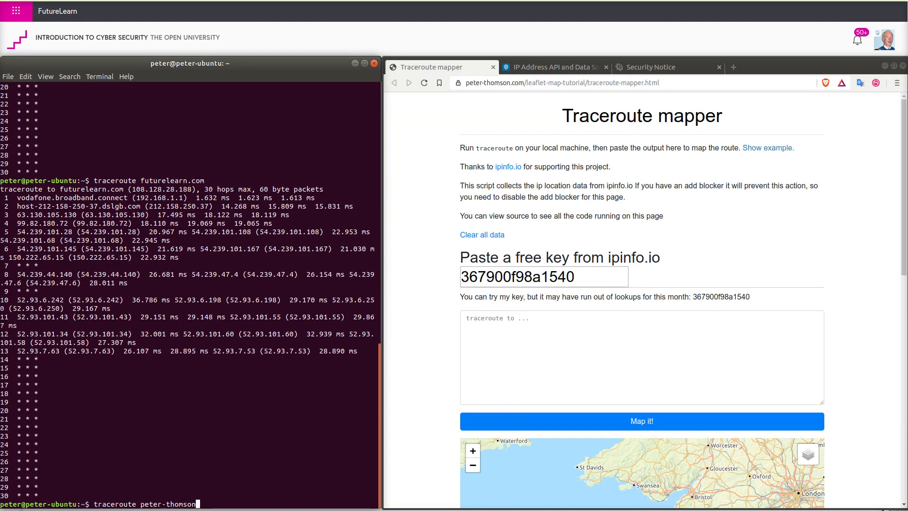
{"action": "type", "text": ".com"}
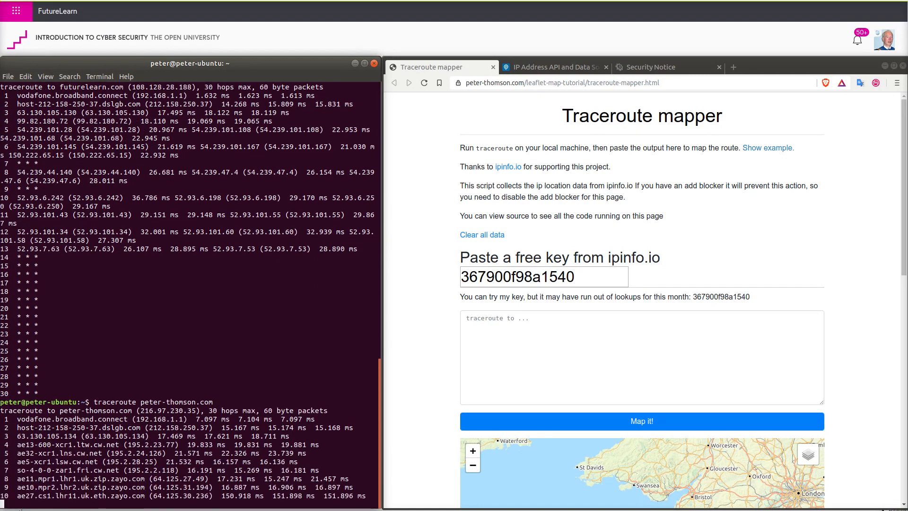
{"action": "scroll", "scroll_direction": "down", "scroll_amount": 3}
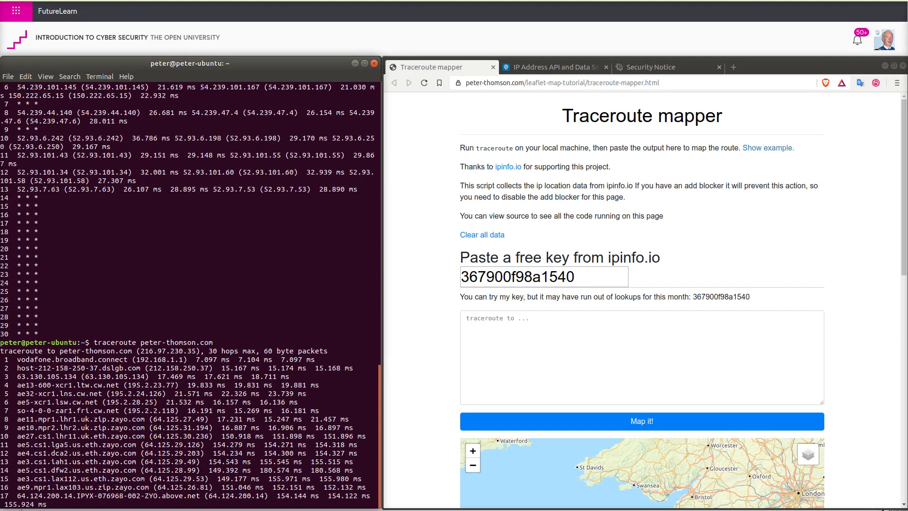
{"action": "scroll", "scroll_direction": "down", "scroll_amount": 3}
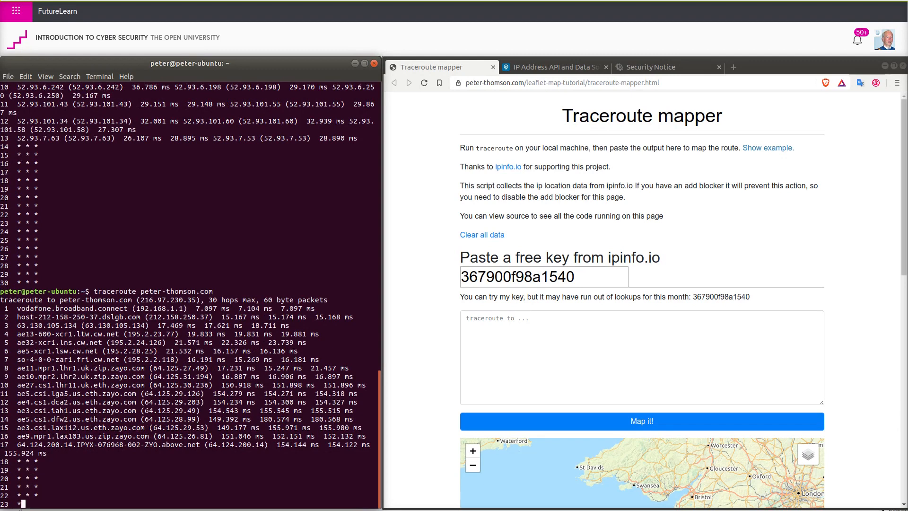
{"action": "scroll", "scroll_direction": "down", "scroll_amount": 3}
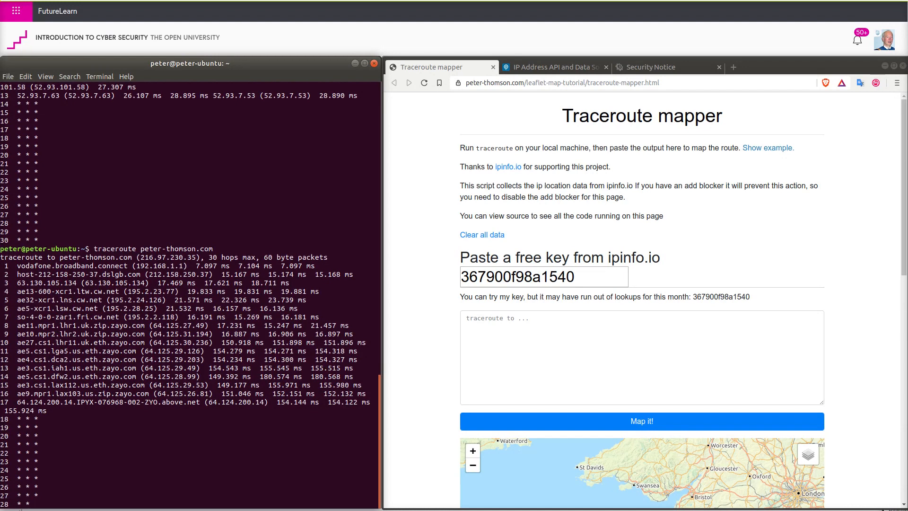
{"action": "scroll", "scroll_direction": "down", "scroll_amount": 3}
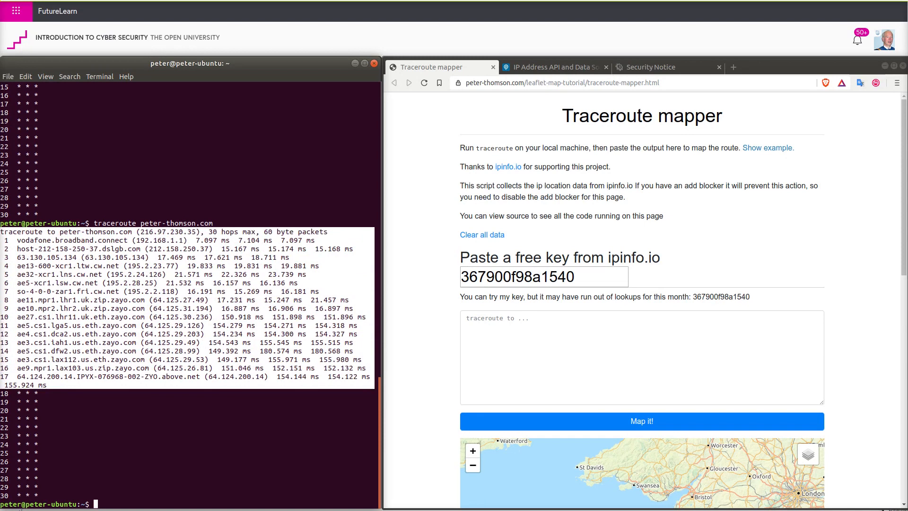
Paste the peter-thomson.com traceroute into the mapper and map its route across the United States
{"action": "left_click", "coordinate": [25, 75]}
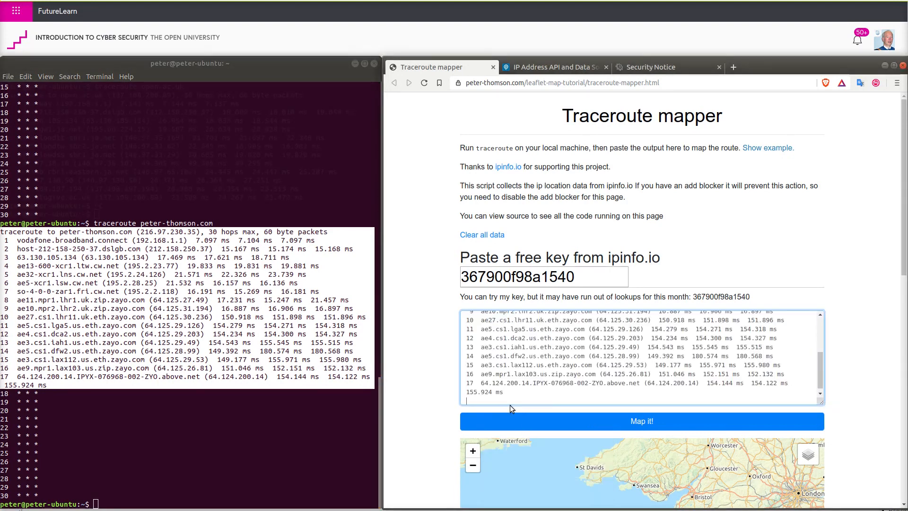
{"action": "left_click", "coordinate": [641, 421]}
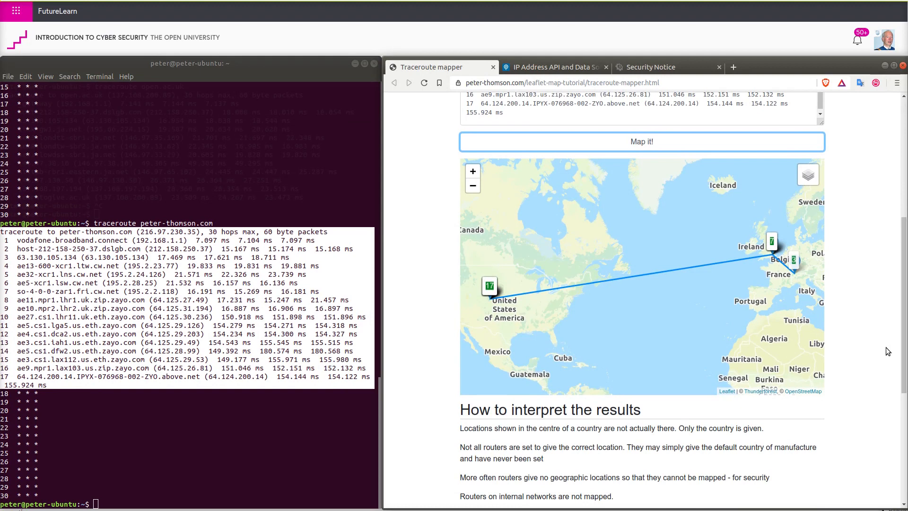
{"action": "mouse_move", "coordinate": [756, 306]}
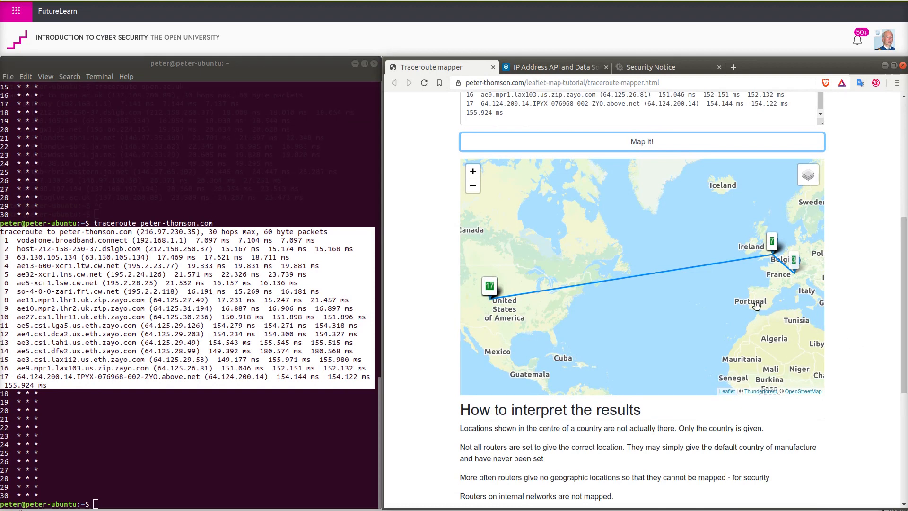
{"action": "mouse_move", "coordinate": [490, 292]}
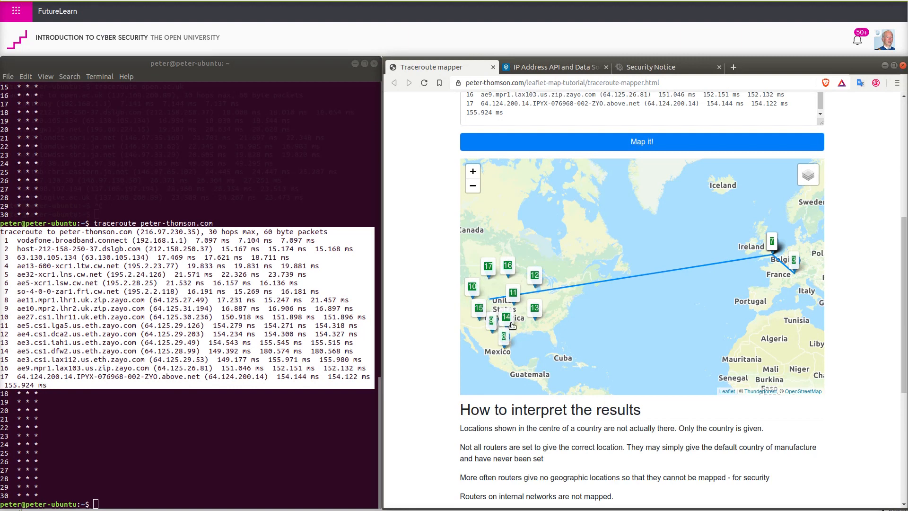
{"action": "left_click", "coordinate": [552, 67]}
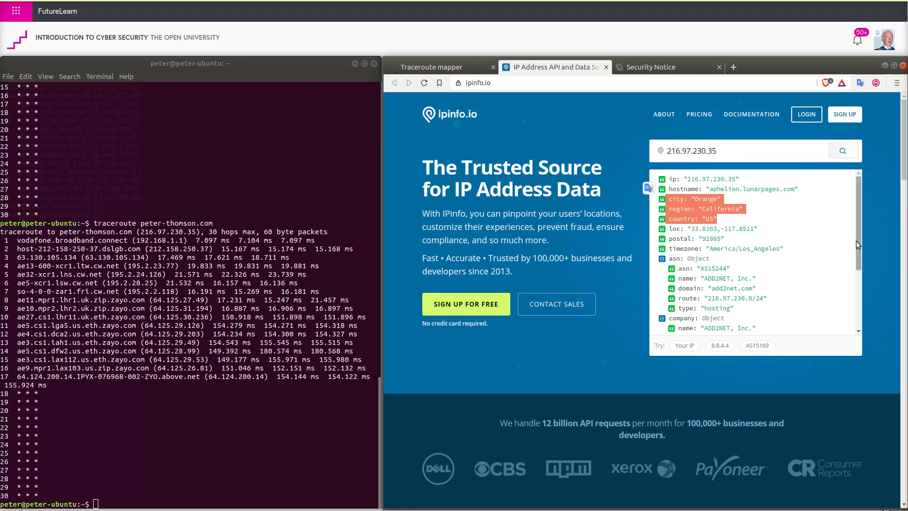
Scroll through ipinfo.io's 216.97.230.35 result to the ADD2NET company and abuse records
{"action": "scroll", "scroll_direction": "down", "scroll_amount": 3}
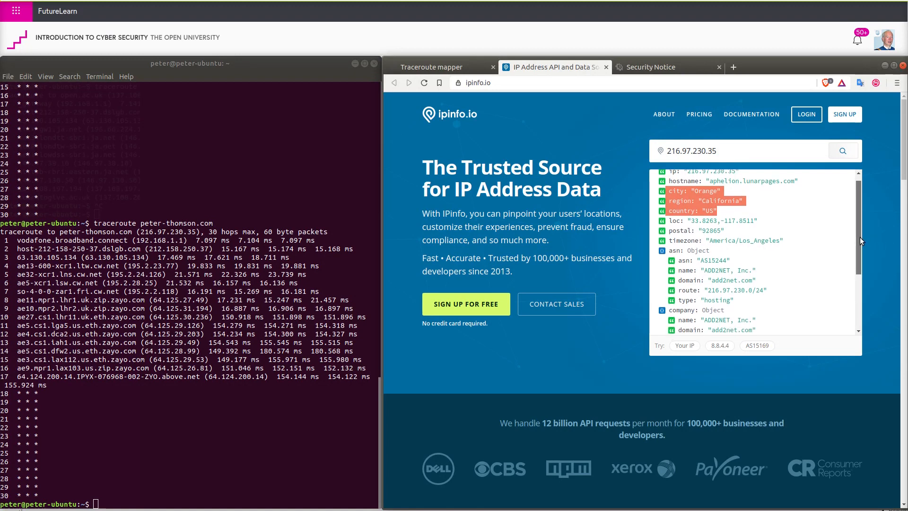
{"action": "scroll", "scroll_direction": "down", "scroll_amount": 3}
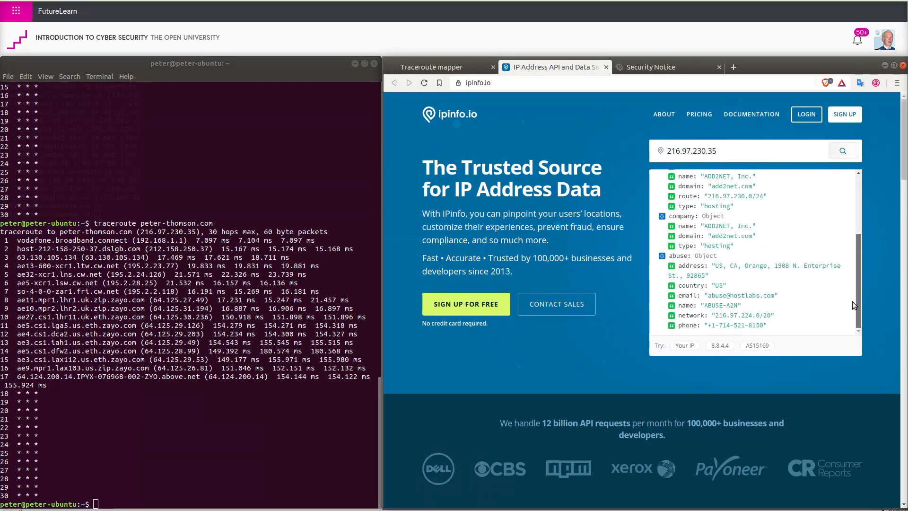